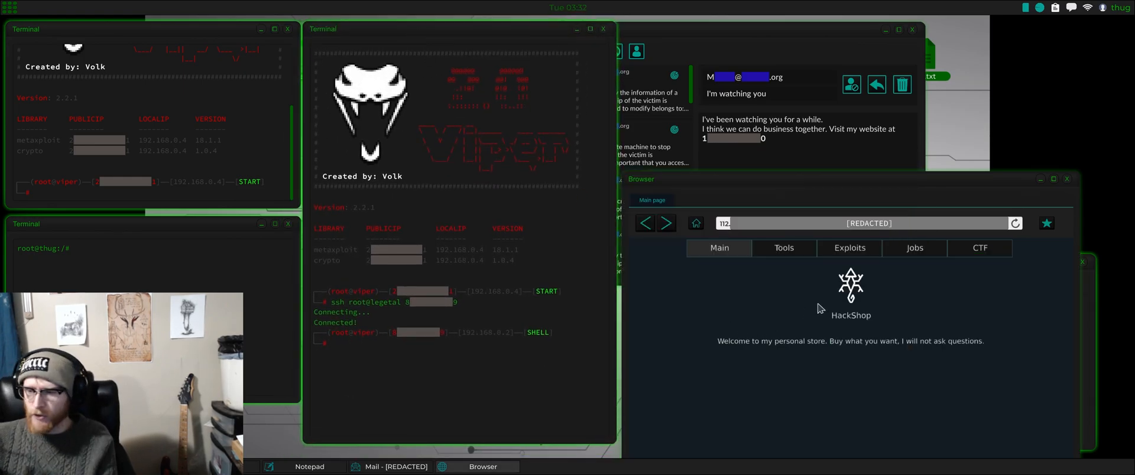
# Step: Switch the HackShop page to its Jobs list and scroll through the available contracts
pyautogui.click(925, 249)
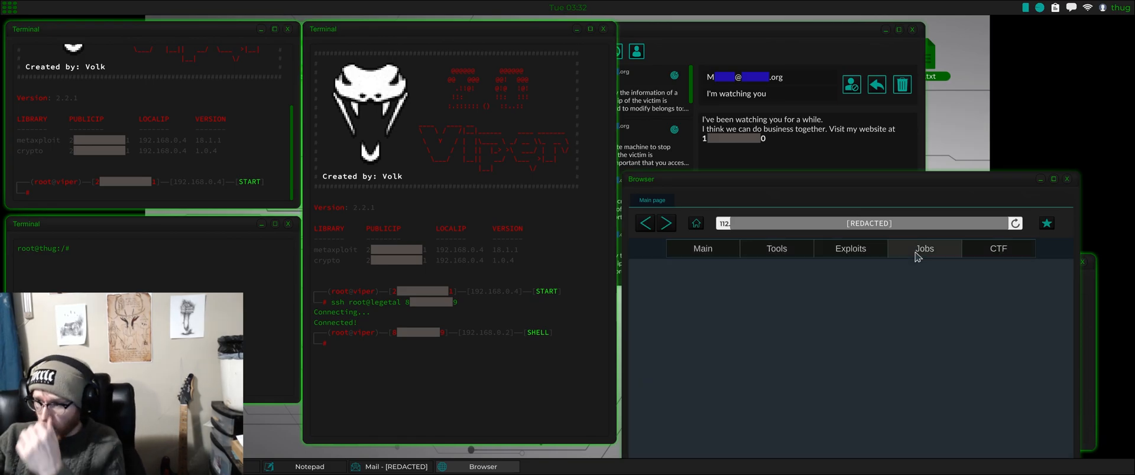
pyautogui.click(924, 249)
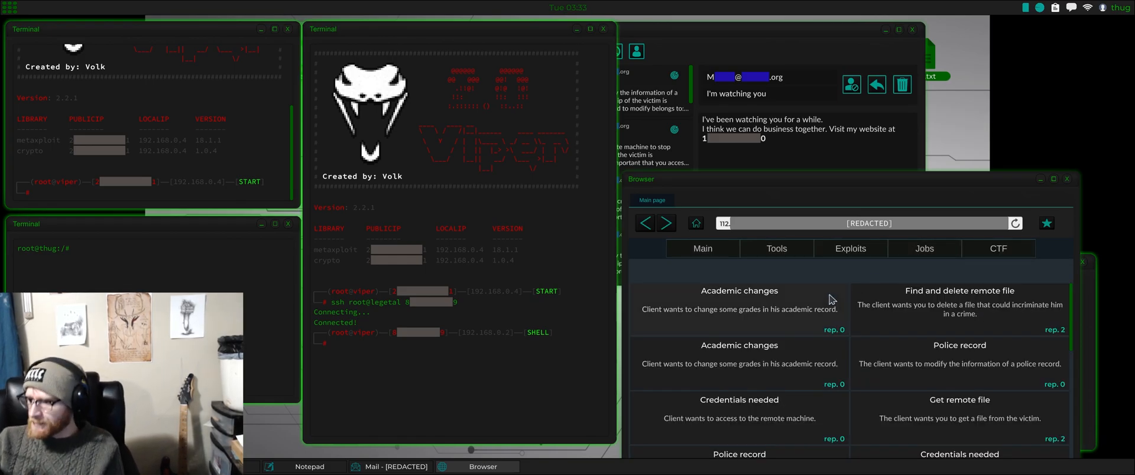
pyautogui.scroll(-3)
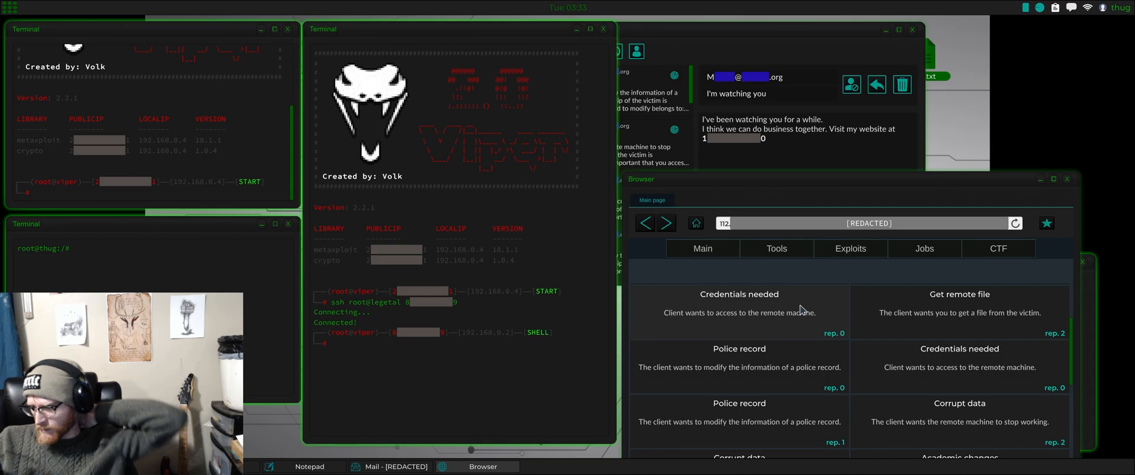
pyautogui.scroll(-3)
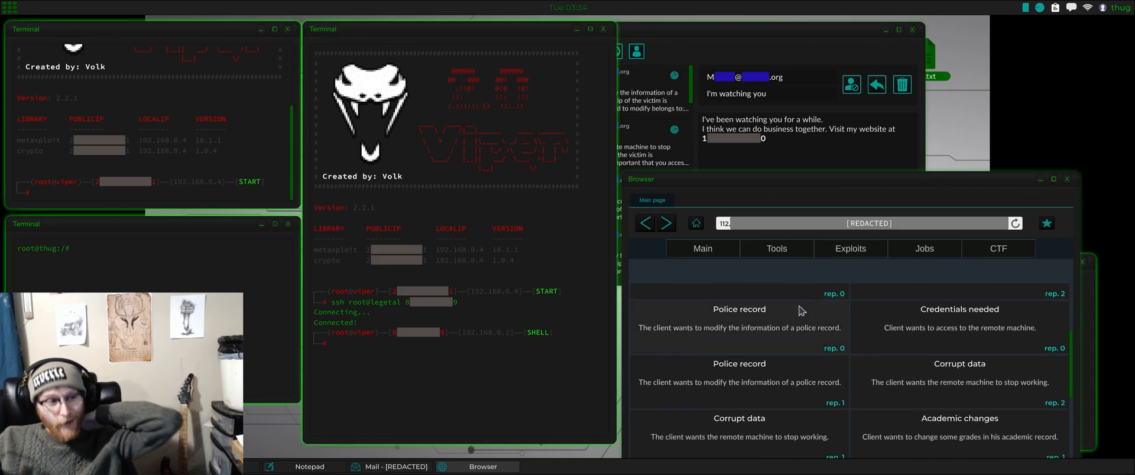
pyautogui.moveTo(792, 322)
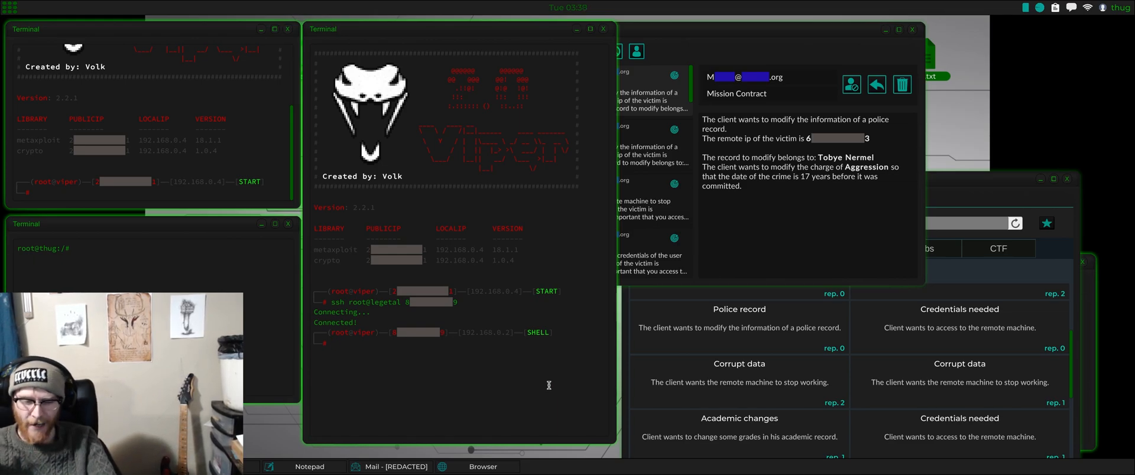
# Step: Run nmap against the victim's public IP and review the listed ports and services
pyautogui.write('nmap 6')
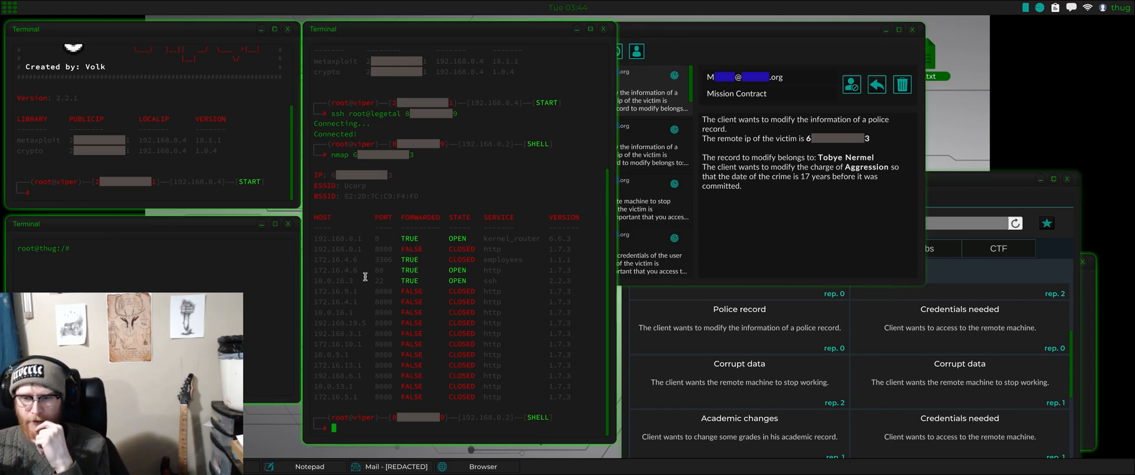
pyautogui.doubleClick(337, 291)
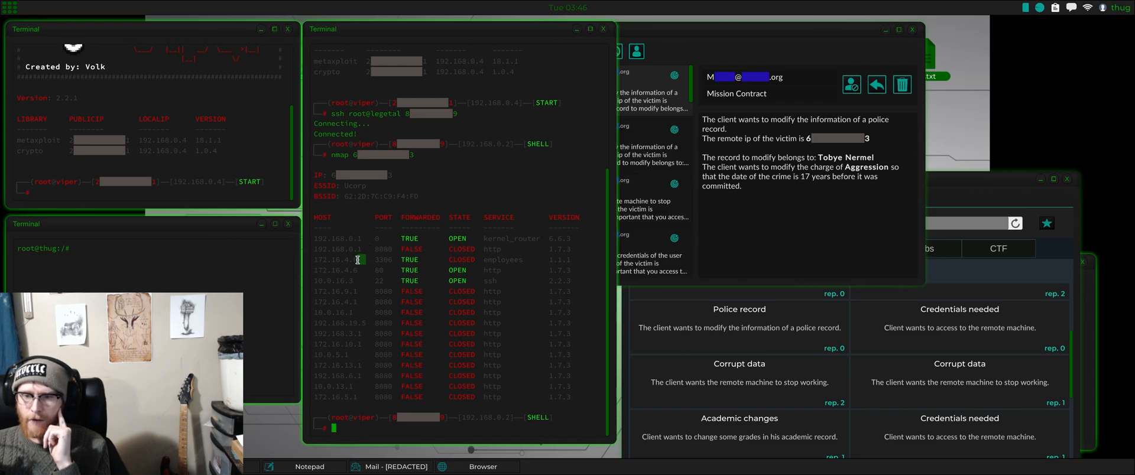
pyautogui.moveTo(378, 304)
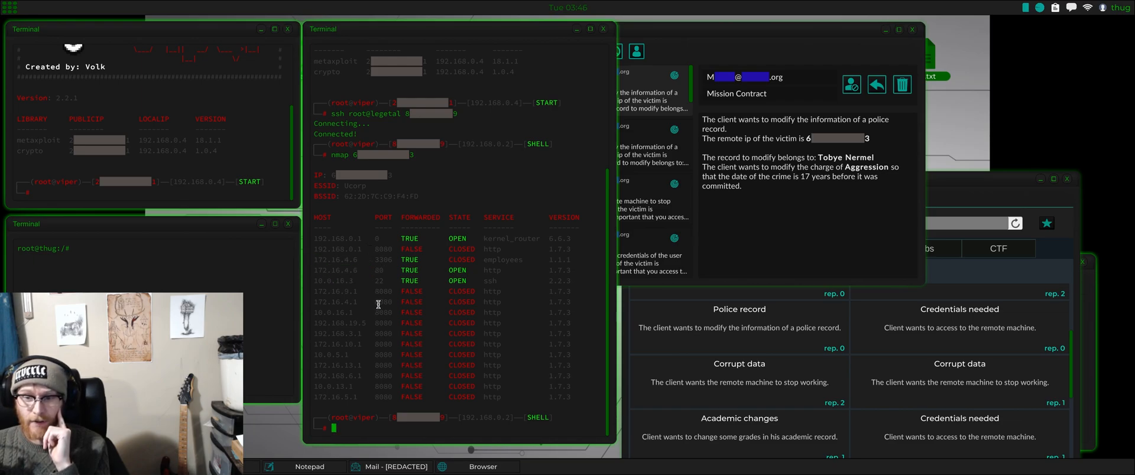
pyautogui.moveTo(365, 260)
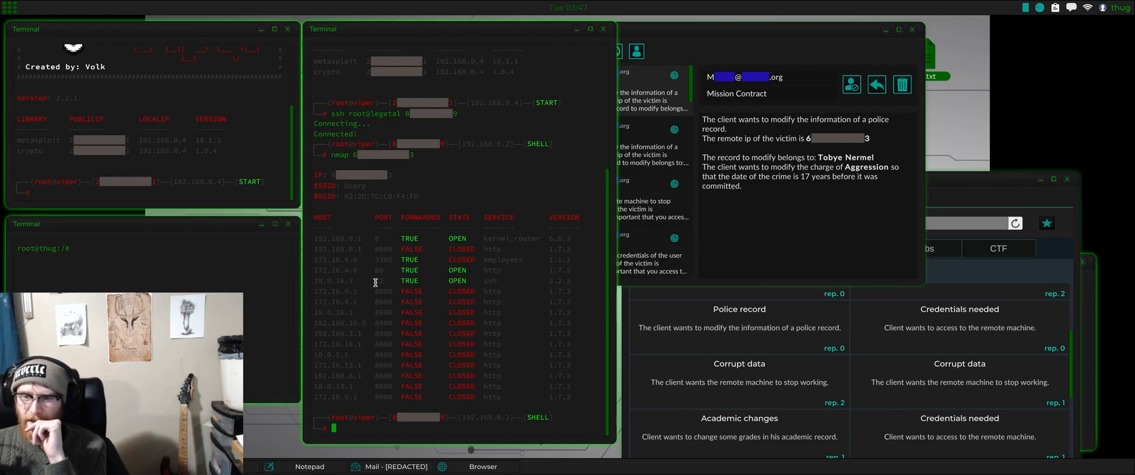
pyautogui.moveTo(354, 280)
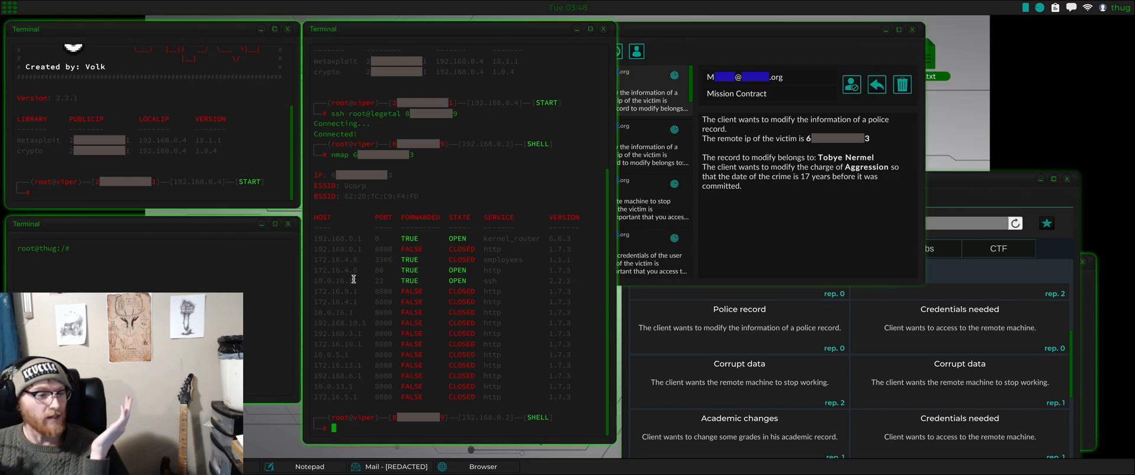
pyautogui.moveTo(381, 274)
pyautogui.write('es 6[REDACTED]3')
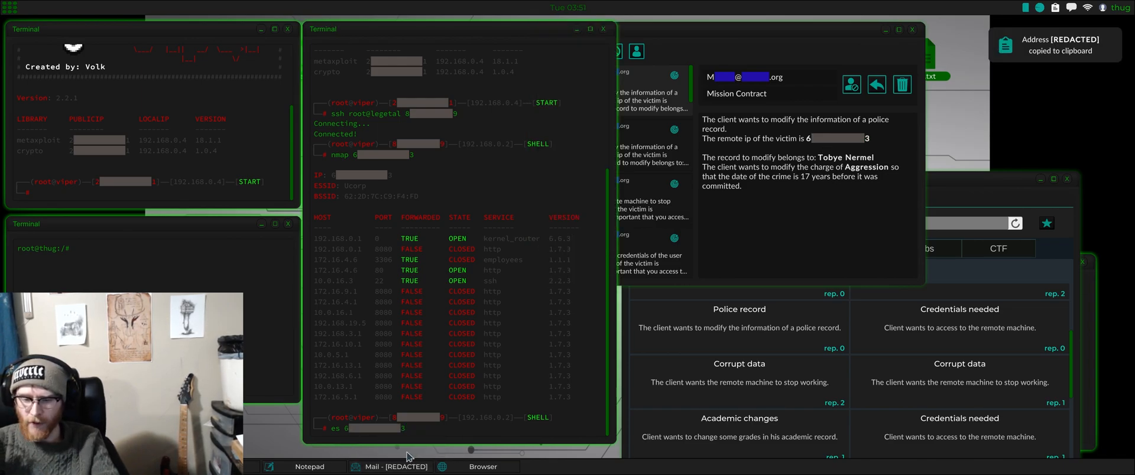
# Step: Exploit-scan the victim's port 80, add the lib variable, and rerun with the pasted IP
pyautogui.write('80')
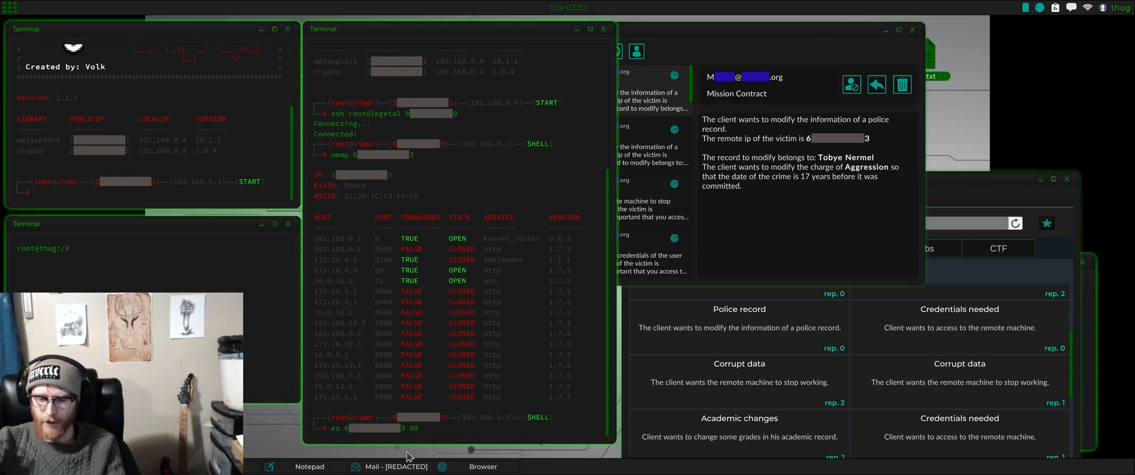
pyautogui.write('172.1')
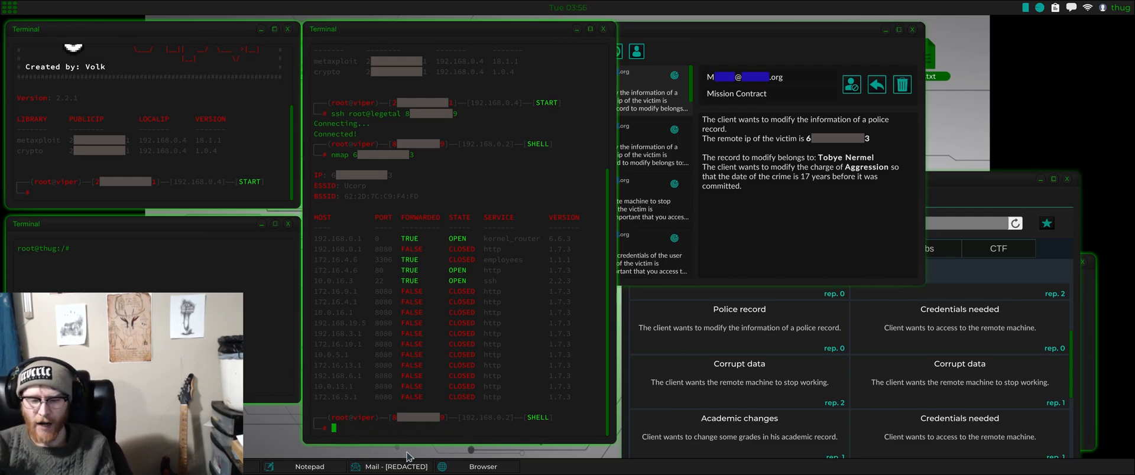
pyautogui.write('addvar 1')
pyautogui.write('es')
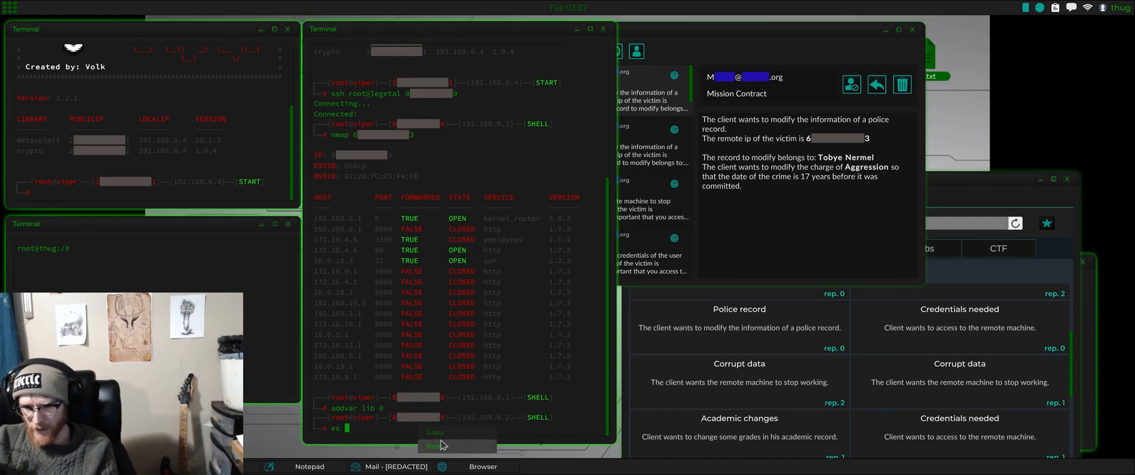
pyautogui.click(434, 446)
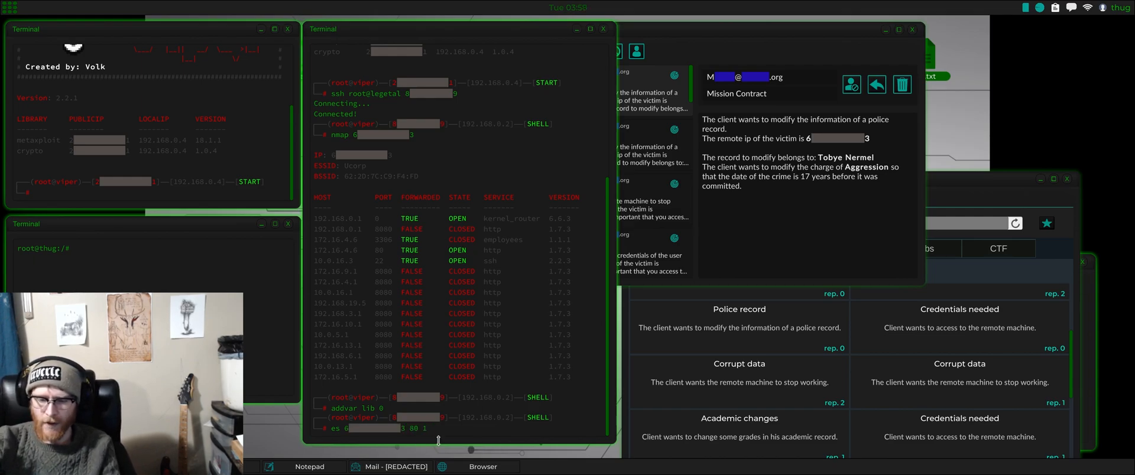
pyautogui.write('72.16')
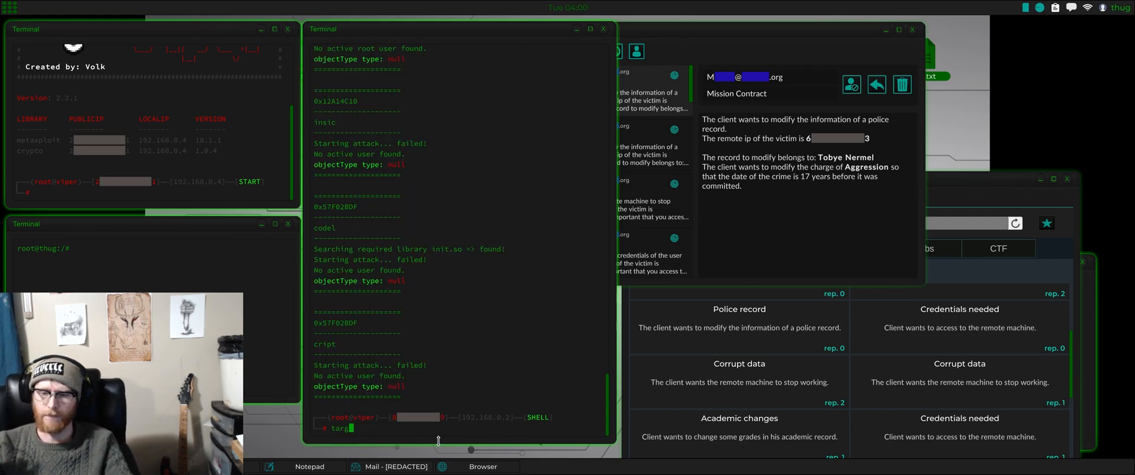
# Step: List targets, enter root shell 0, and scroll through its full file listing
pyautogui.write('targets')
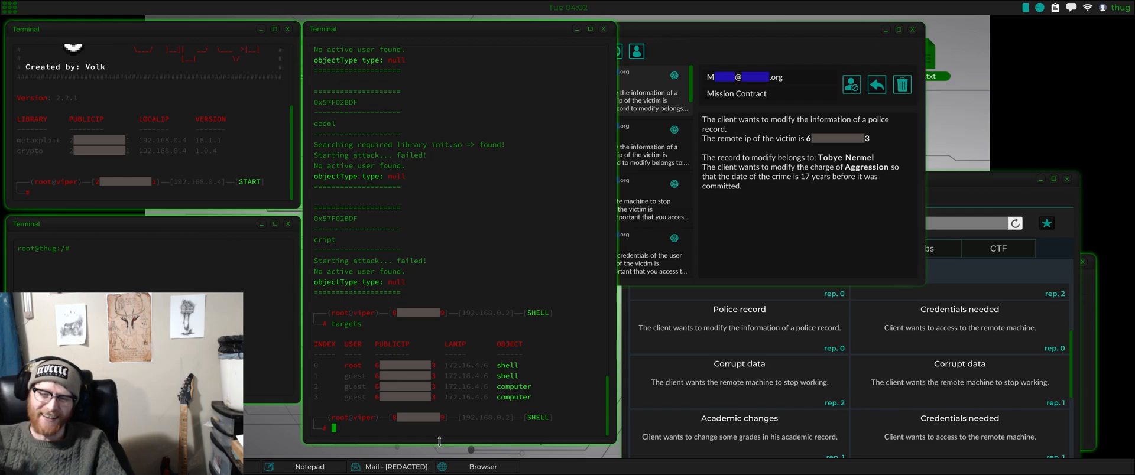
pyautogui.write('u')
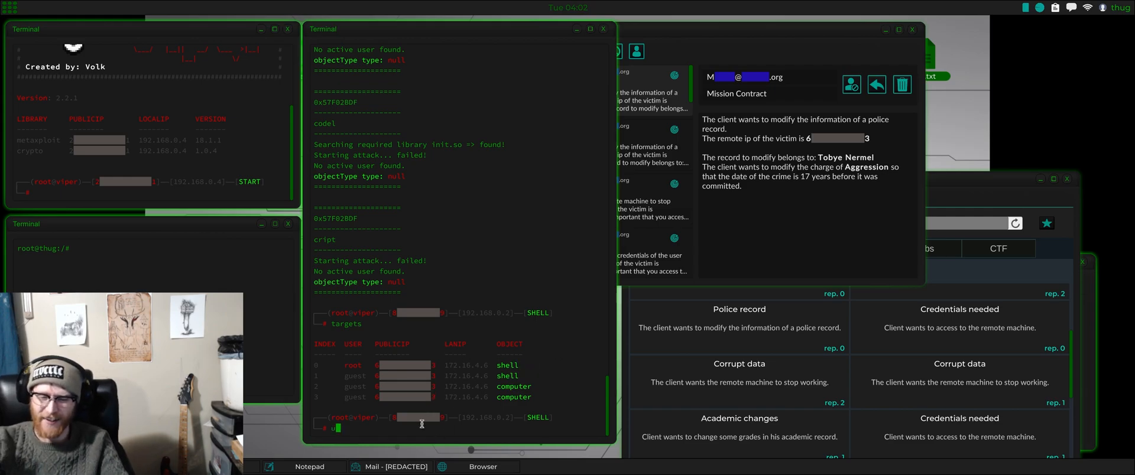
pyautogui.write('use 0')
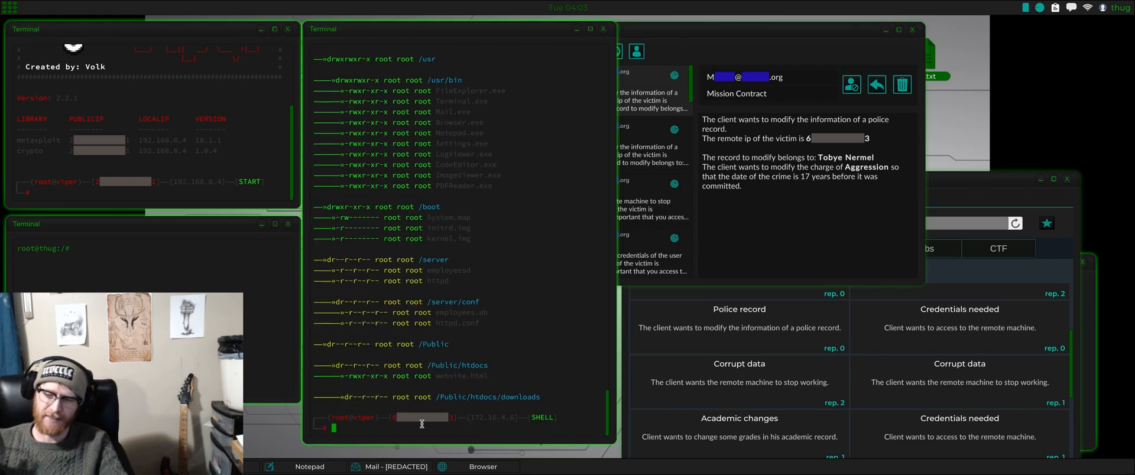
pyautogui.moveTo(543, 321)
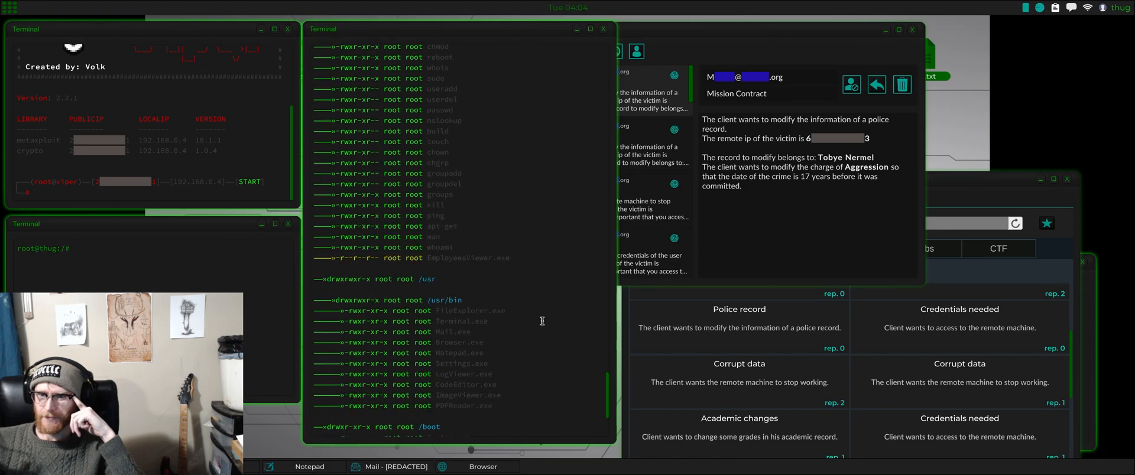
pyautogui.scroll(-3)
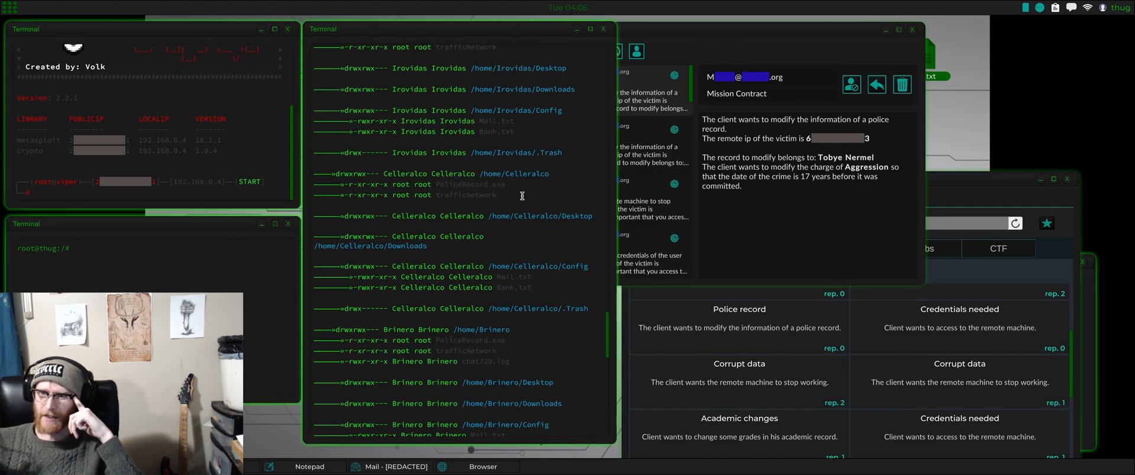
pyautogui.moveTo(531, 248)
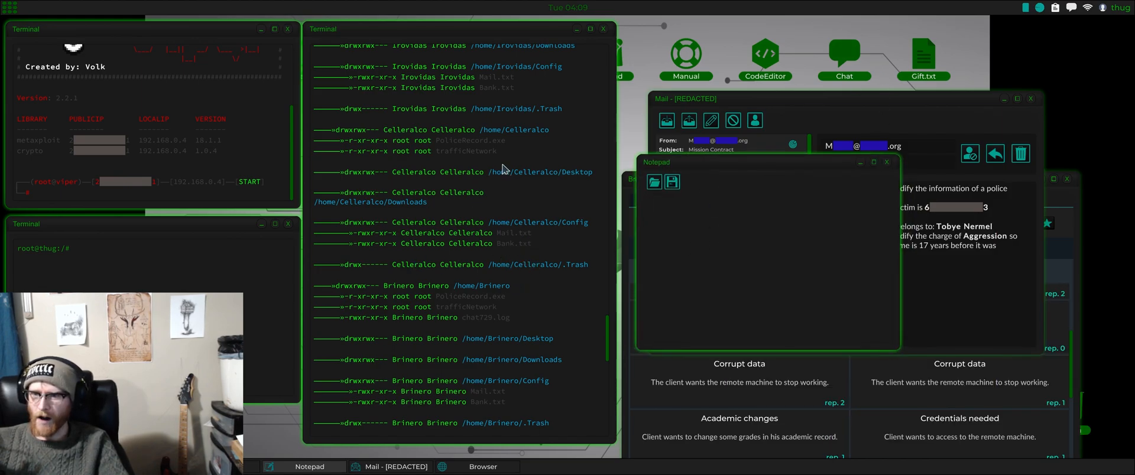
# Step: Write 'get /home/Brinero/chat729.log /root' in Notepad and copy it
pyautogui.doubleClick(498, 317)
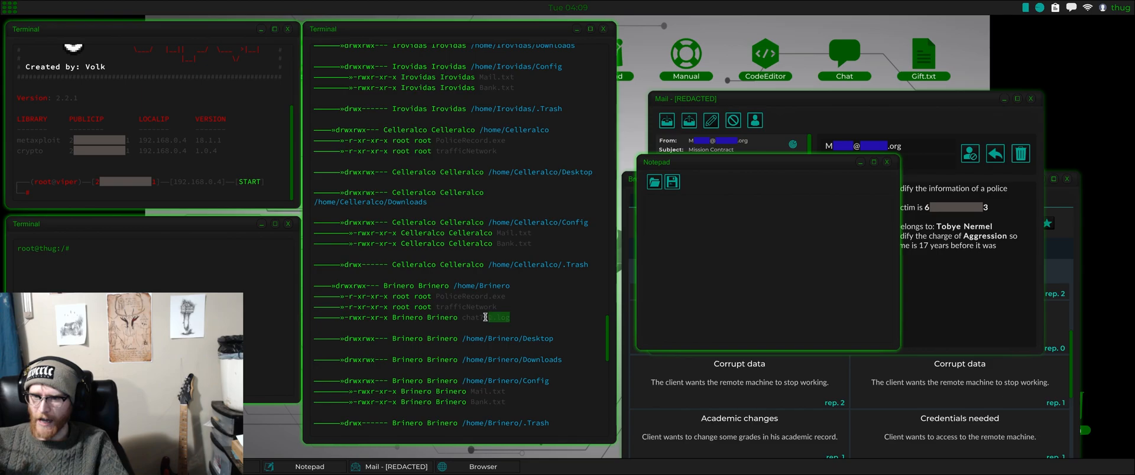
pyautogui.write('/home/Brin')
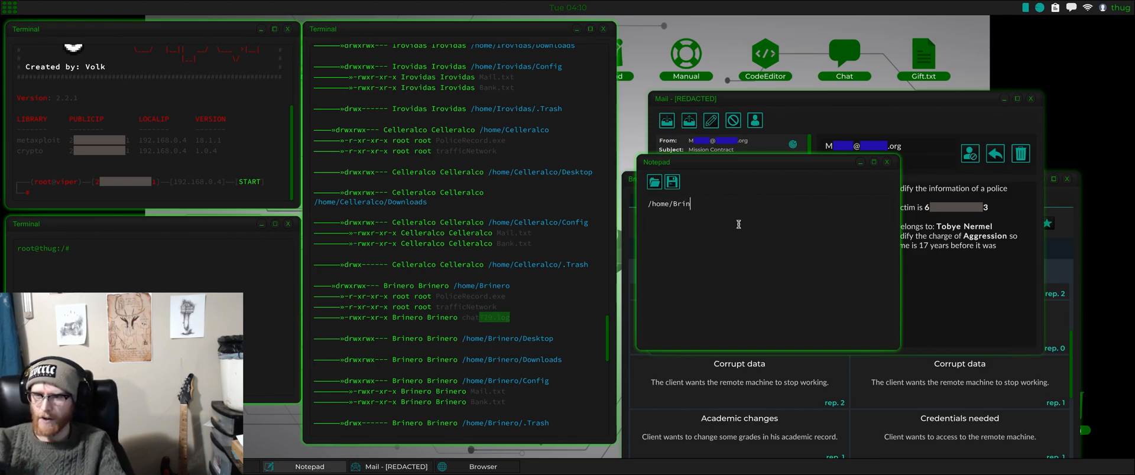
pyautogui.write('ero/chat')
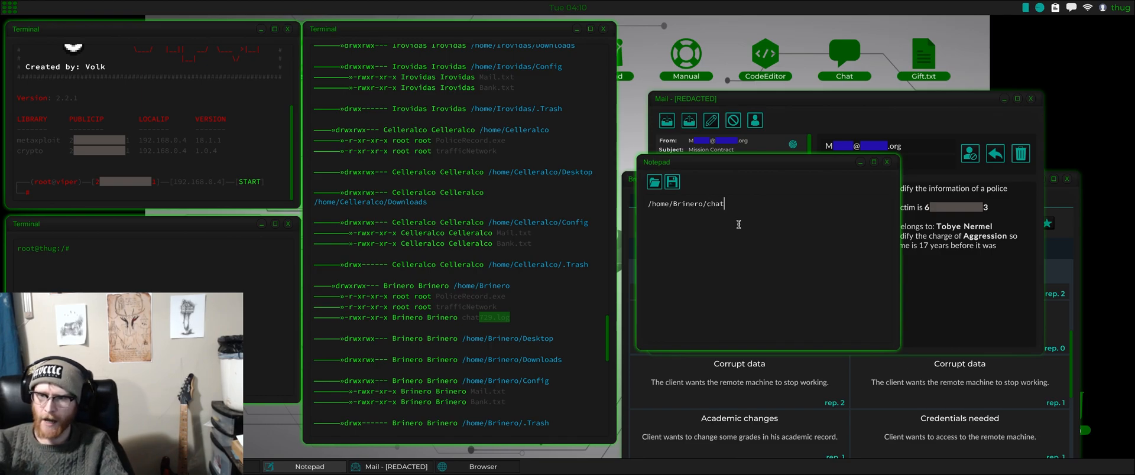
pyautogui.write('729.lo')
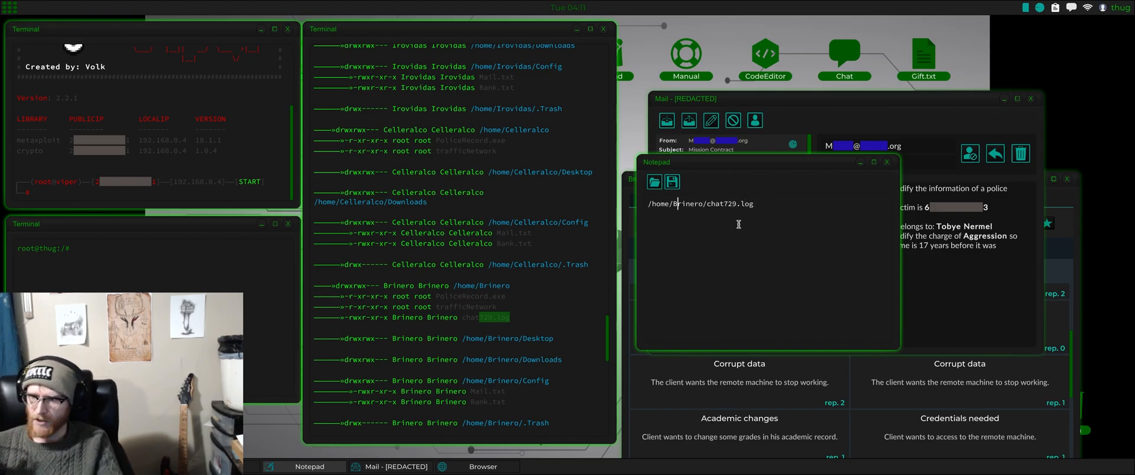
pyautogui.write('get')
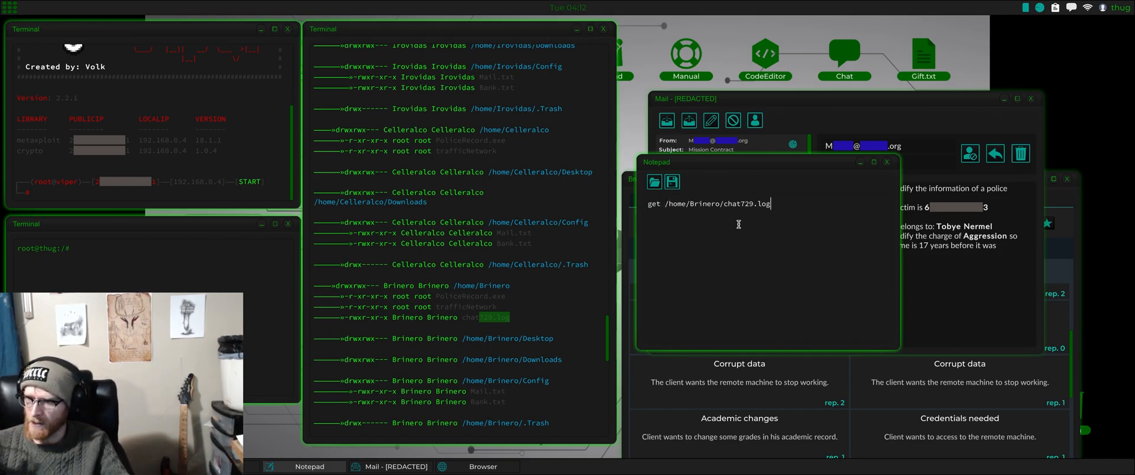
pyautogui.write('/root')
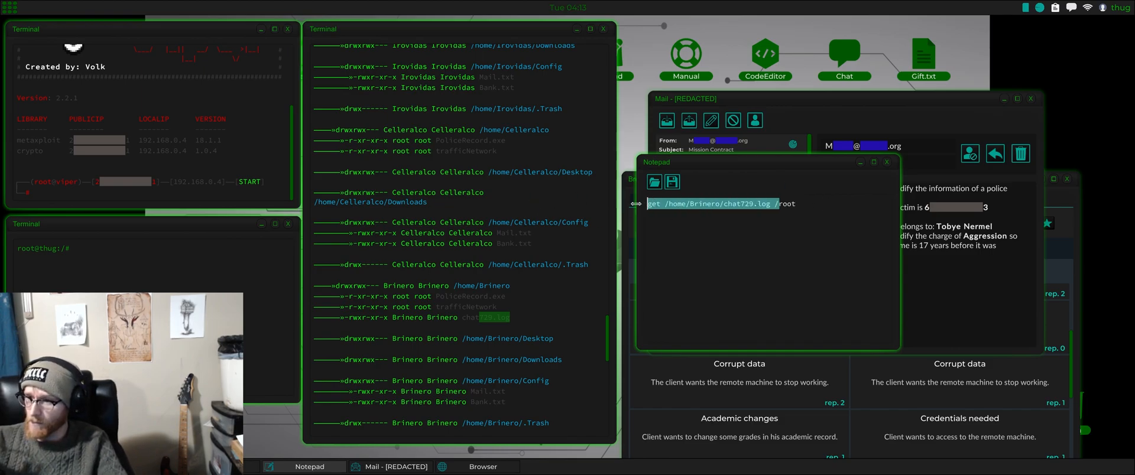
pyautogui.rightClick(708, 204)
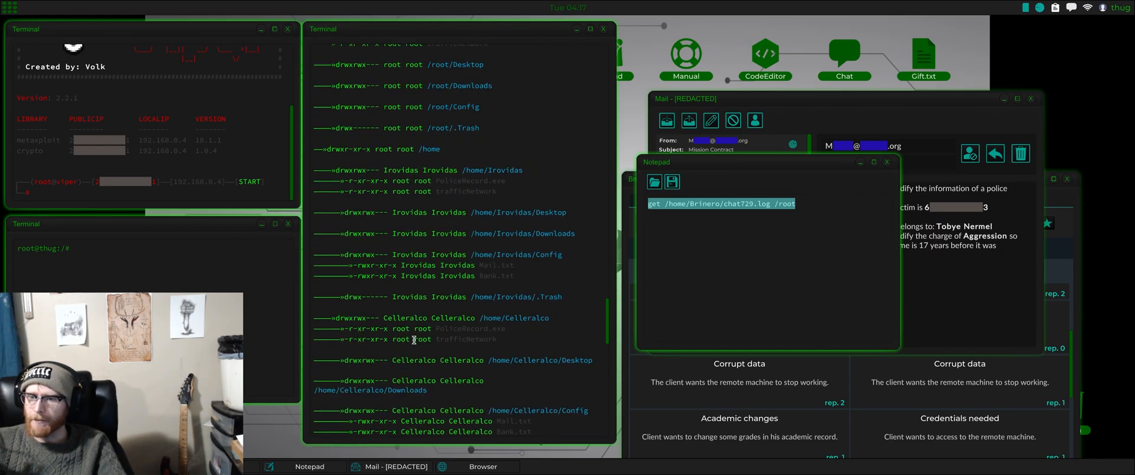
# Step: Download chat729.log, grab the mail credential hashes, and select them for copying
pyautogui.press('Enter')
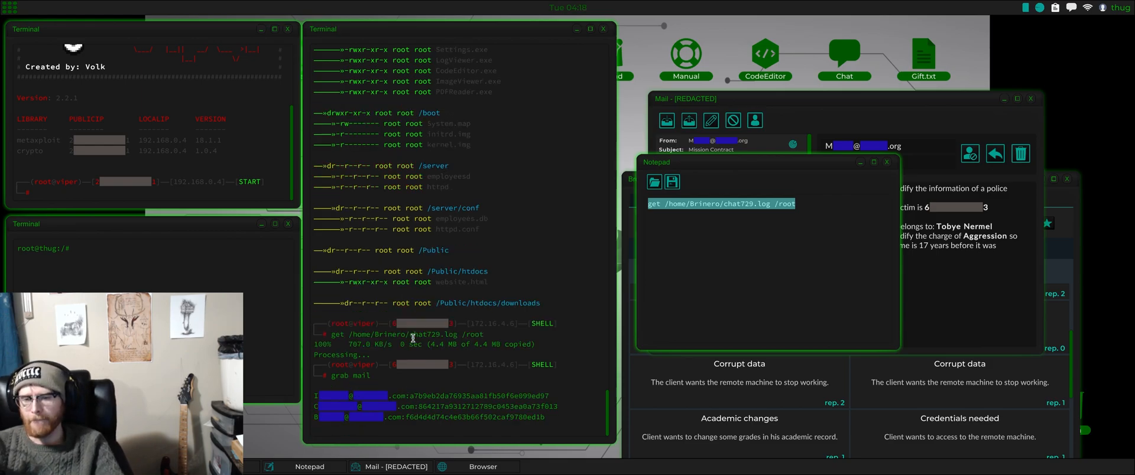
pyautogui.write('grab m')
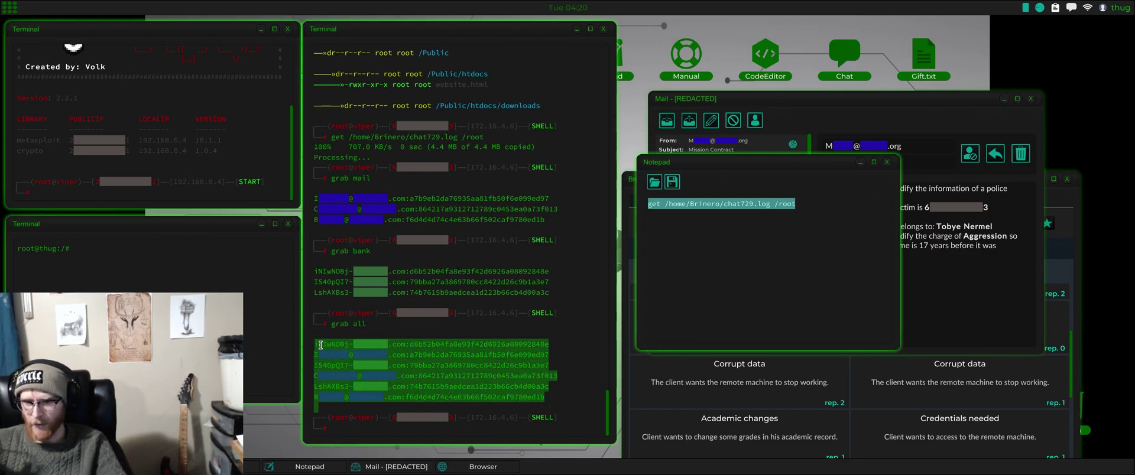
pyautogui.click(839, 203)
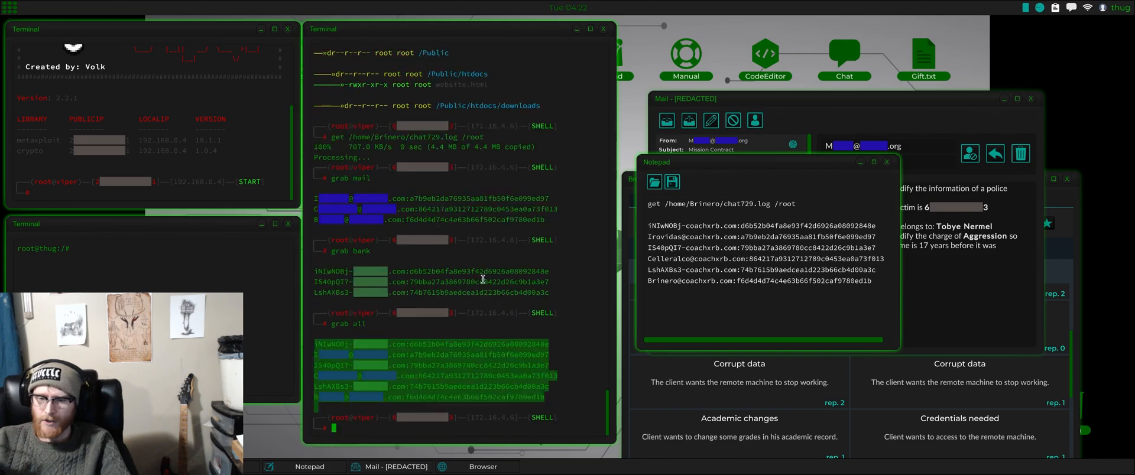
# Step: Run corruptlog, then select the PoliceRecord.exe name and Brinero's home folder path
pyautogui.write('corruptlog')
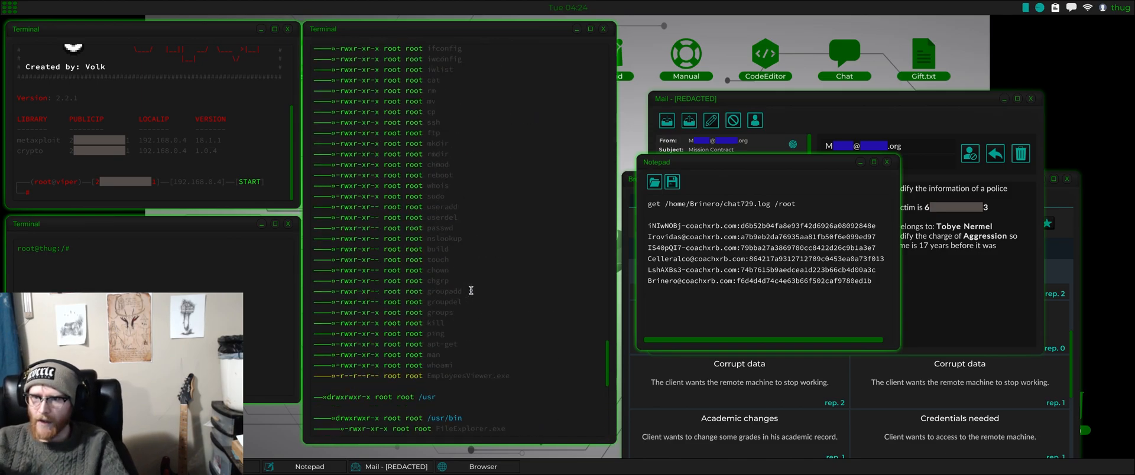
pyautogui.scroll(-3)
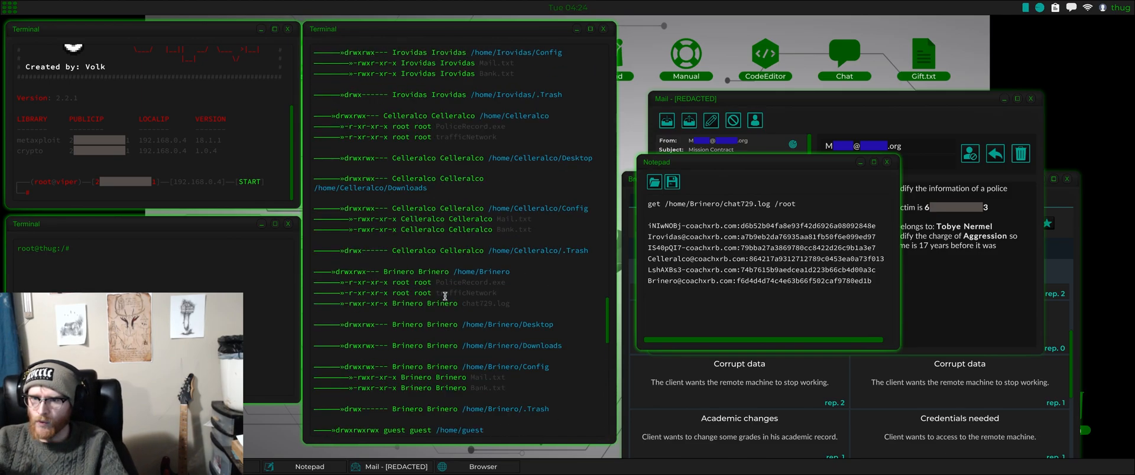
pyautogui.doubleClick(479, 282)
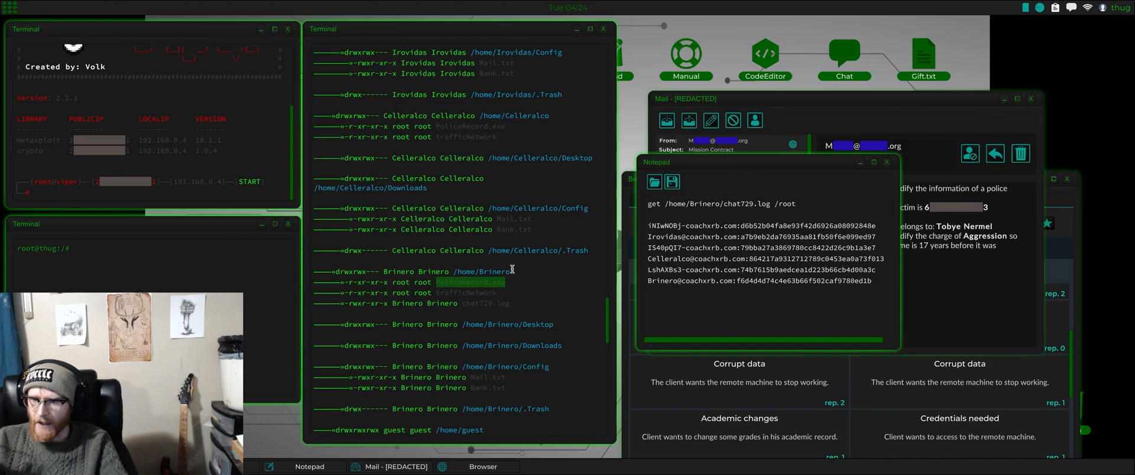
pyautogui.doubleClick(482, 272)
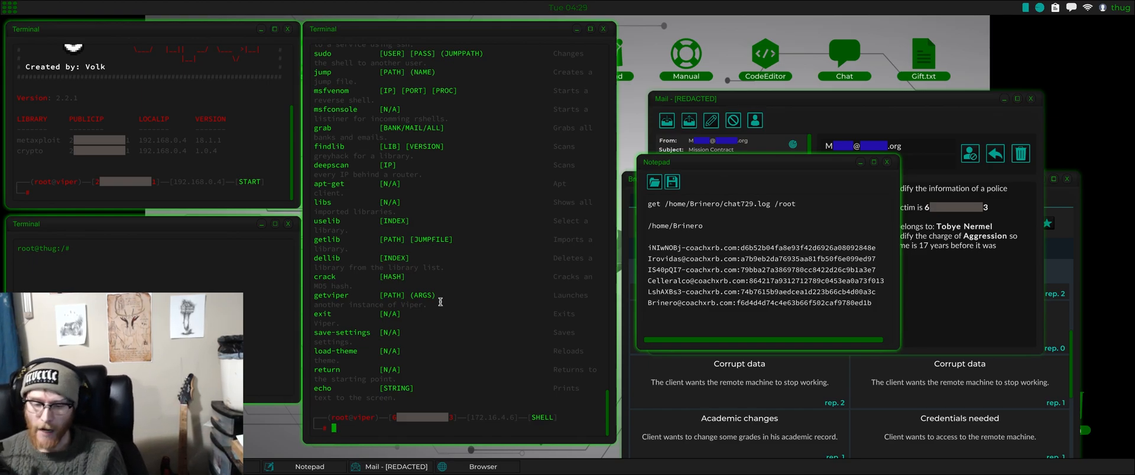
# Step: Open a shell, move to the copied /home/Brinero path, and launch PoliceRecord.exe
pyautogui.write('shell')
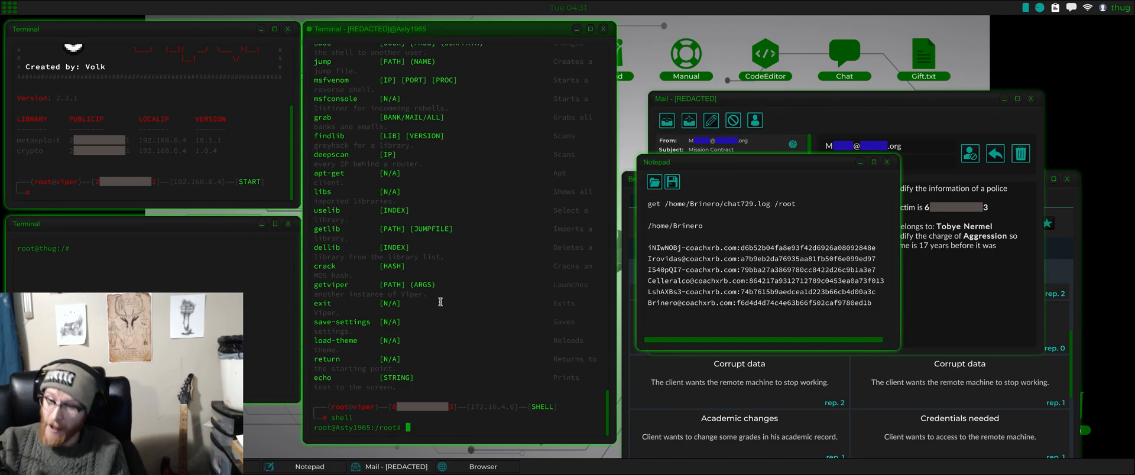
pyautogui.doubleClick(676, 226)
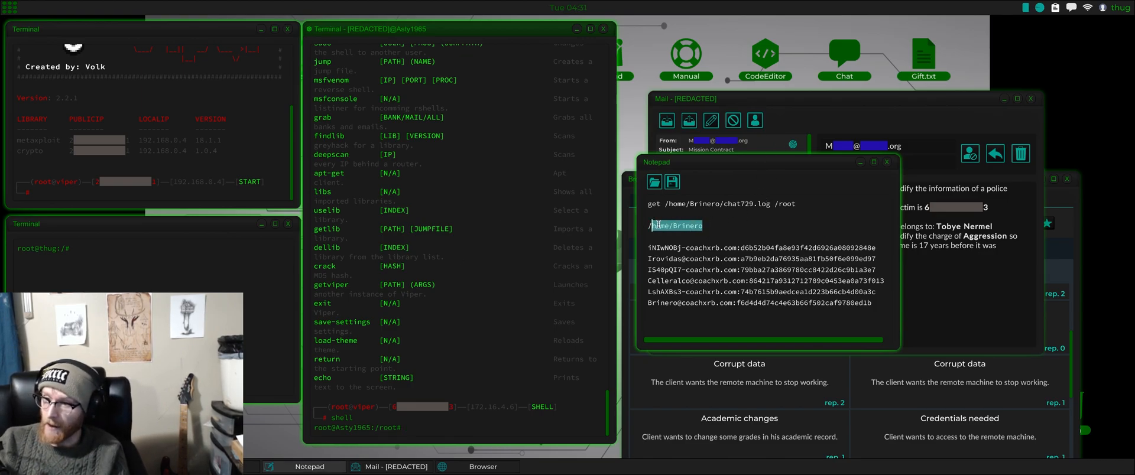
pyautogui.rightClick(670, 226)
pyautogui.write('cd /home/Brinero')
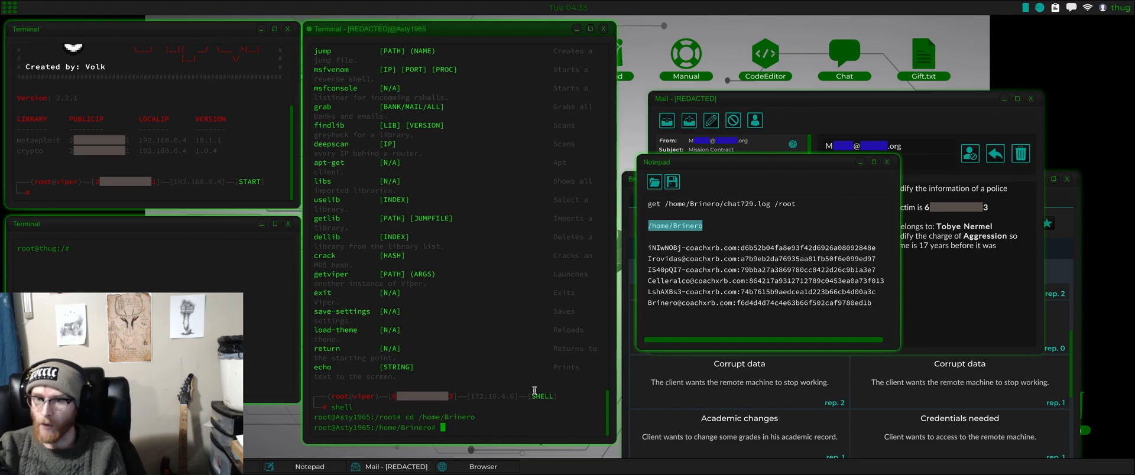
pyautogui.write('PoliceRecord.exe')
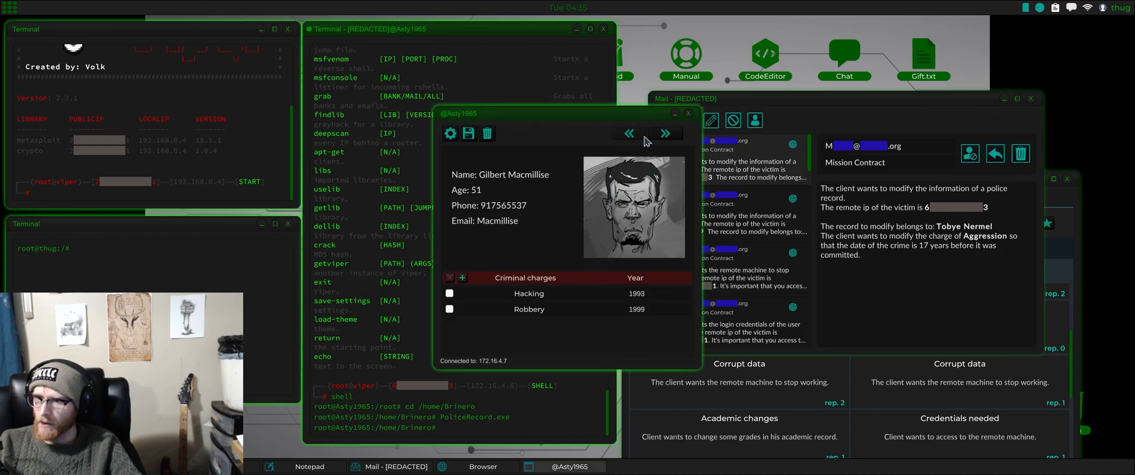
pyautogui.click(665, 133)
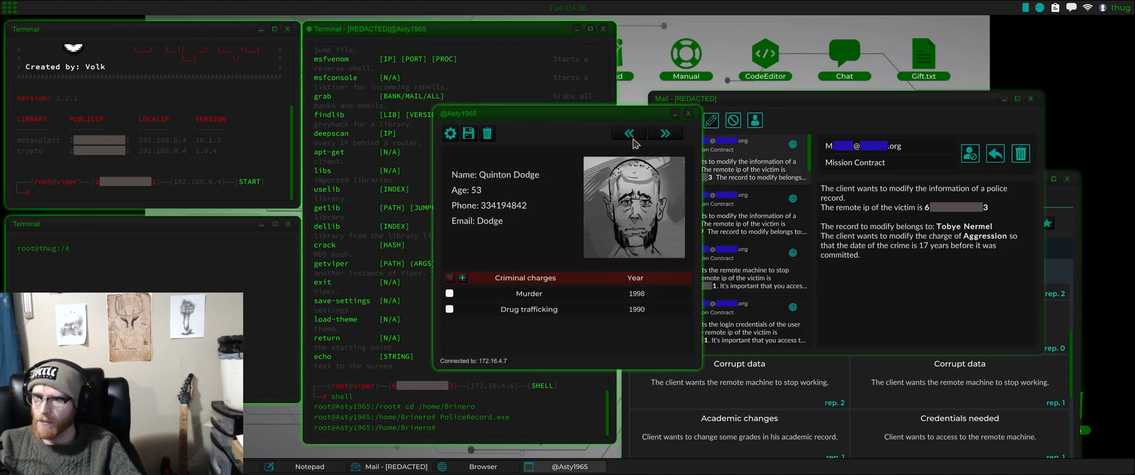
pyautogui.click(666, 133)
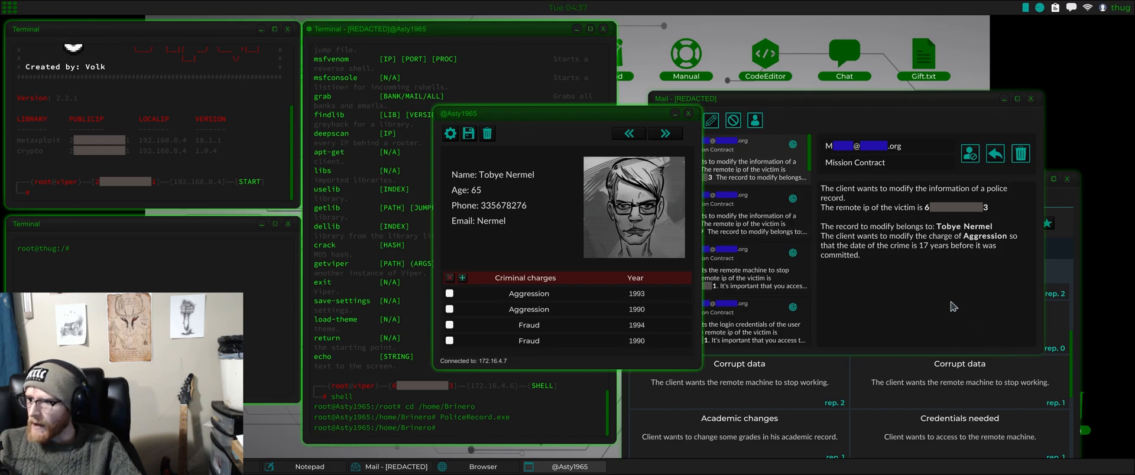
pyautogui.moveTo(938, 288)
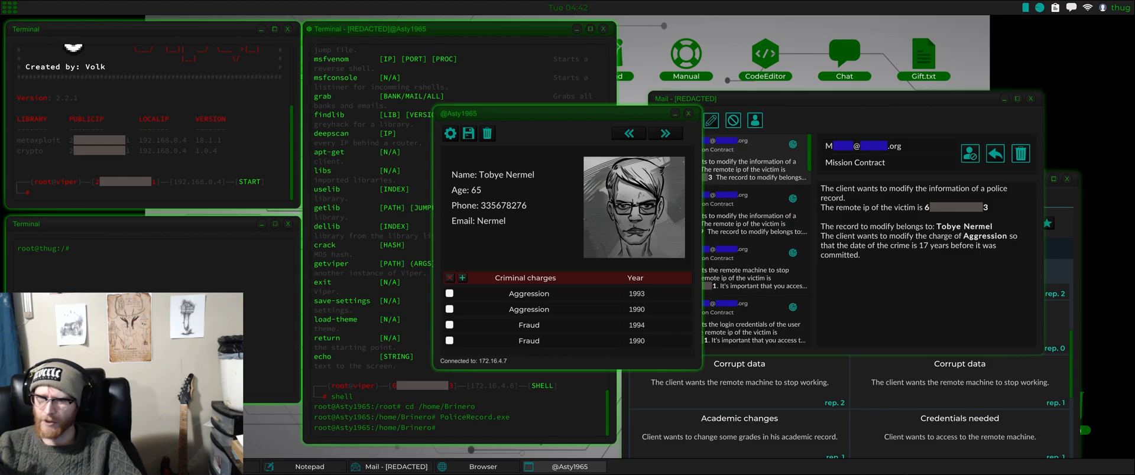
pyautogui.doubleClick(636, 294)
pyautogui.write('1976')
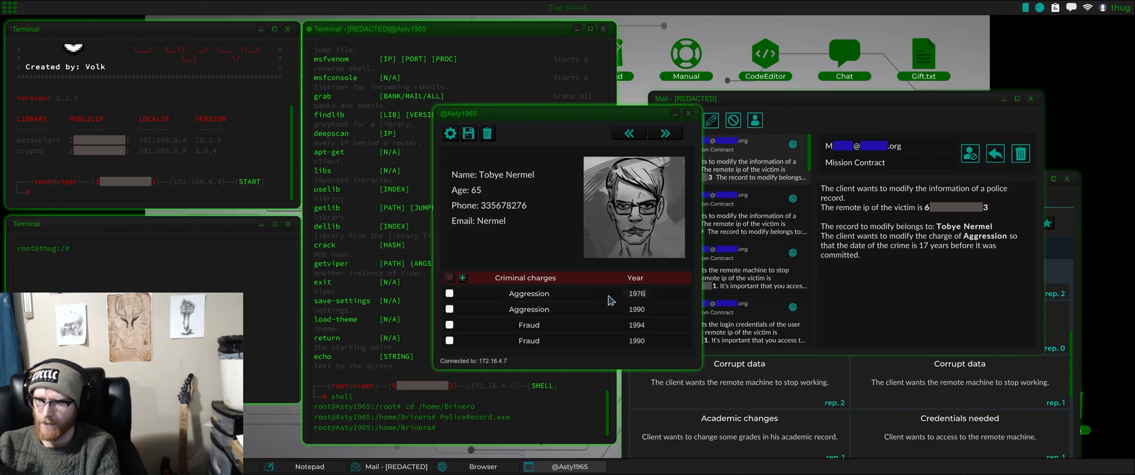
pyautogui.click(449, 294)
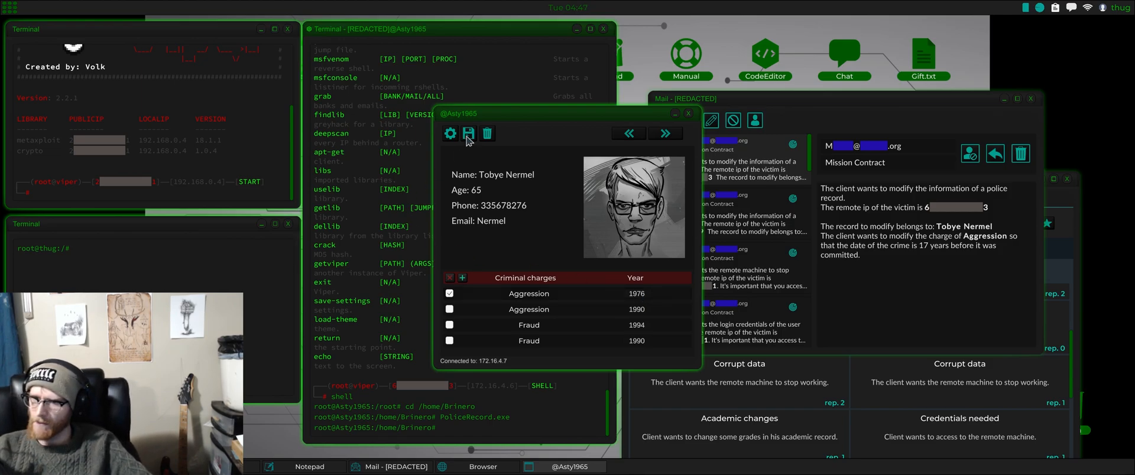
pyautogui.click(468, 133)
pyautogui.write('don')
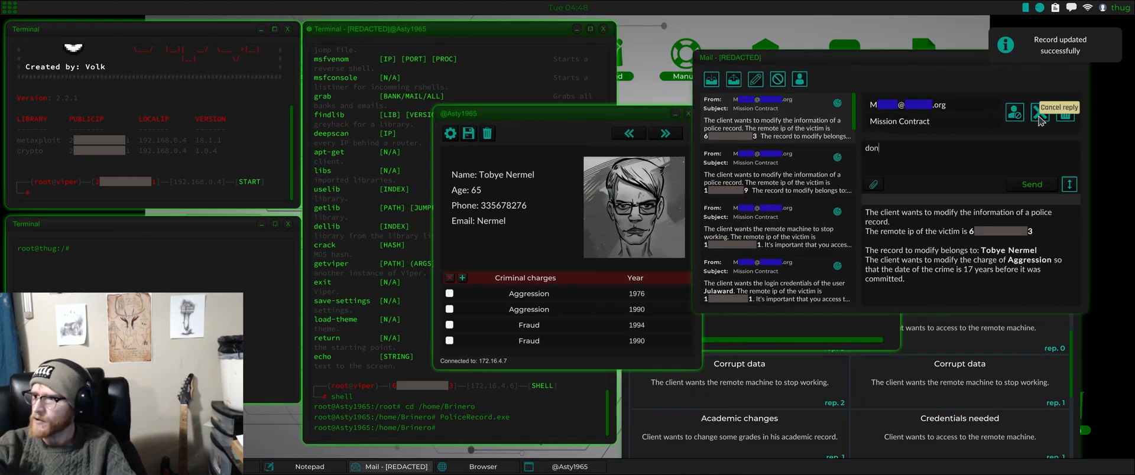
# Step: Send the 'done' reply to the police record client
pyautogui.click(1032, 184)
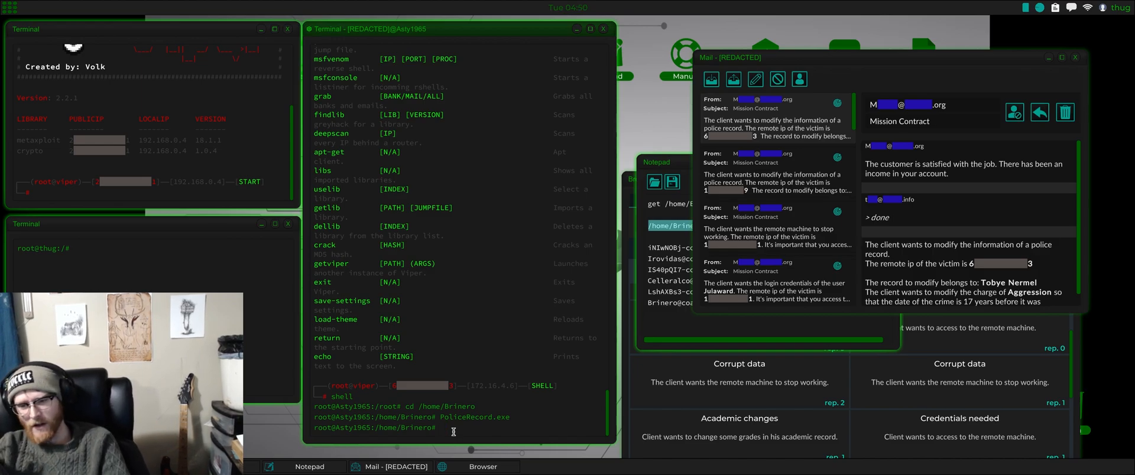
# Step: Exit the victim shell, become root via 'sudo -u root', and restart Viper
pyautogui.write('exit')
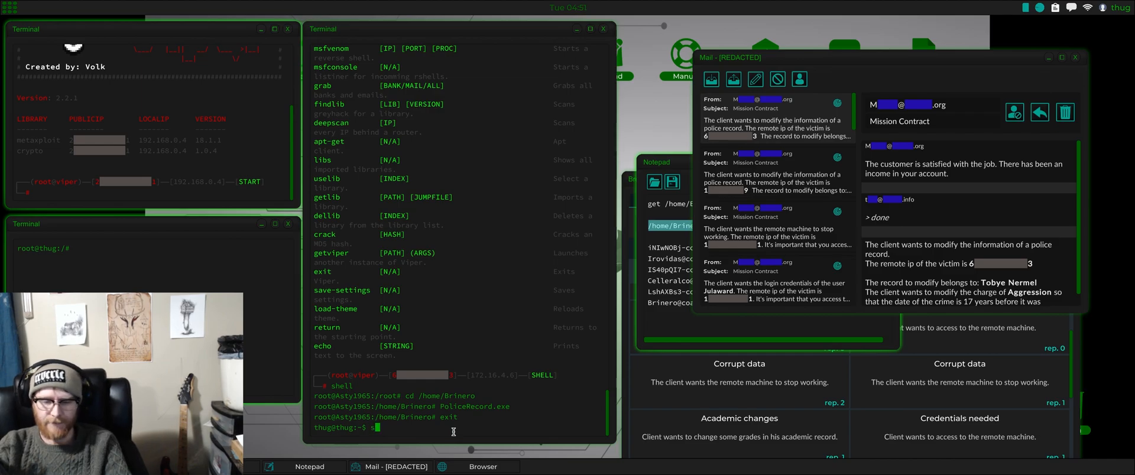
pyautogui.write('sudo -u root')
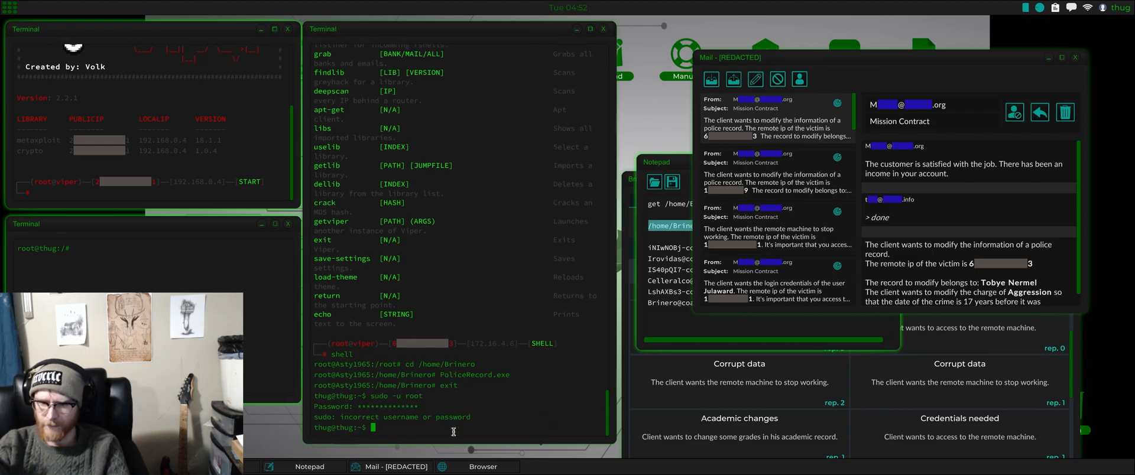
pyautogui.write('sudo -u')
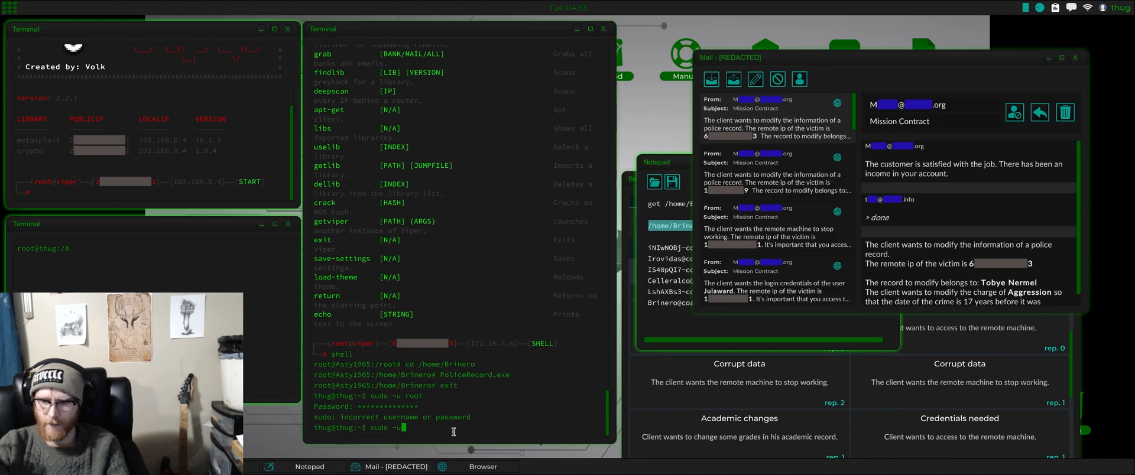
pyautogui.press('Enter')
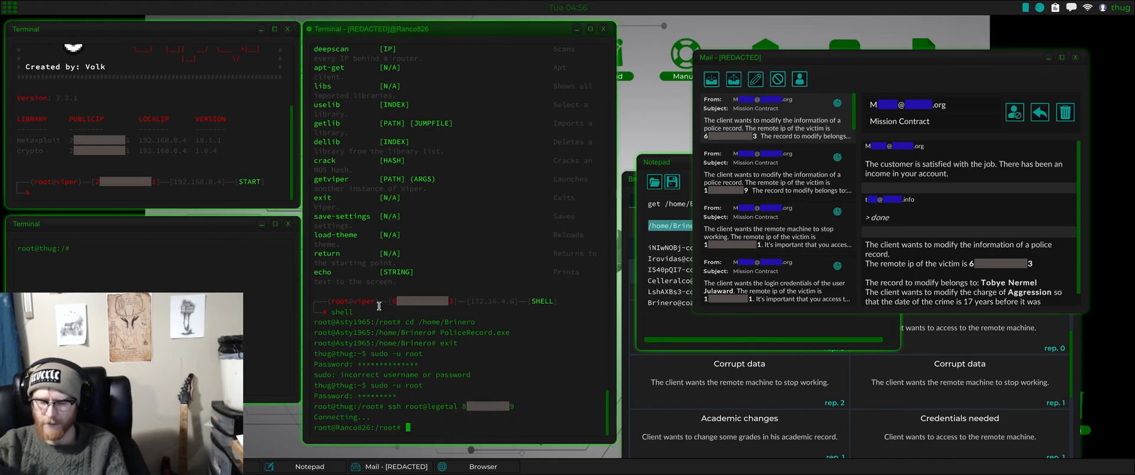
pyautogui.write('exit')
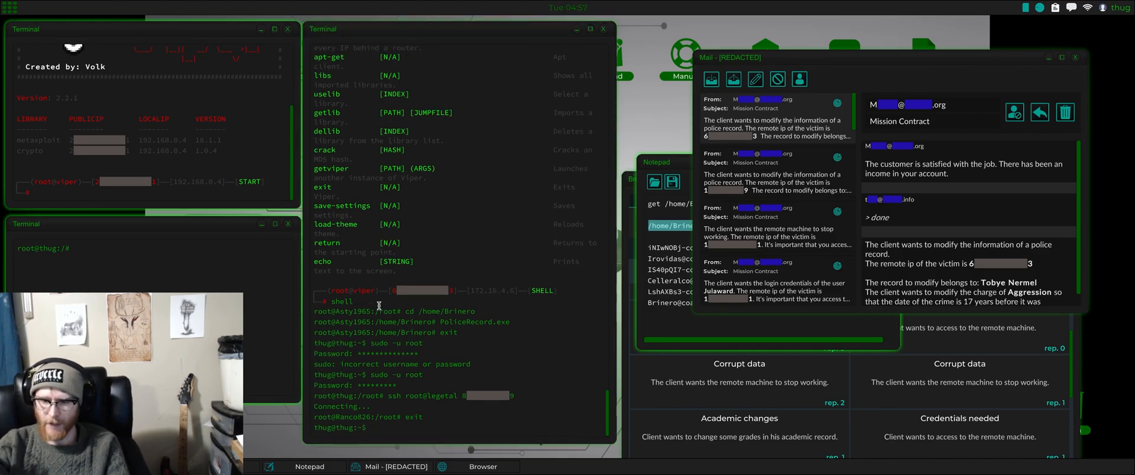
pyautogui.write('sudo -u root')
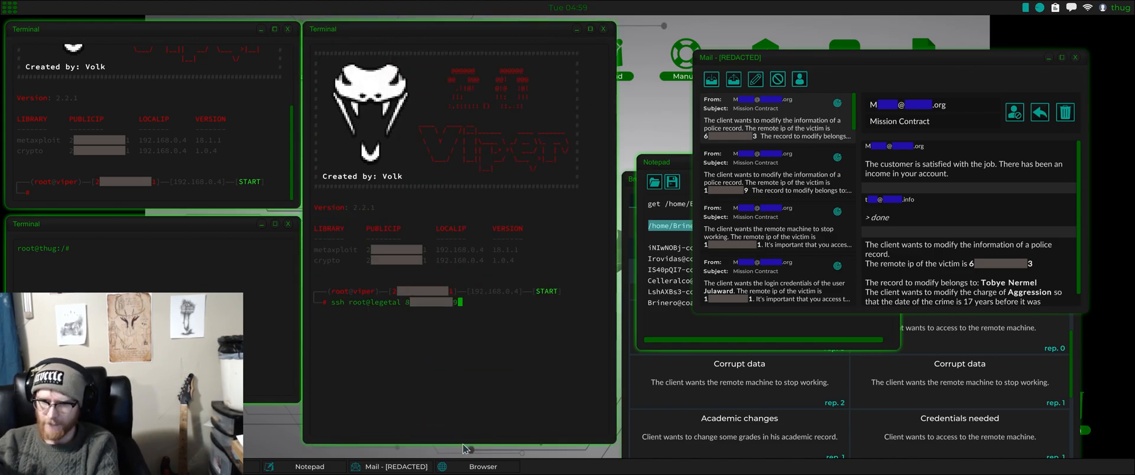
# Step: Run 'addvar lib 0' in Viper to spawn a shell on the SSH target
pyautogui.write('addvar lib 0')
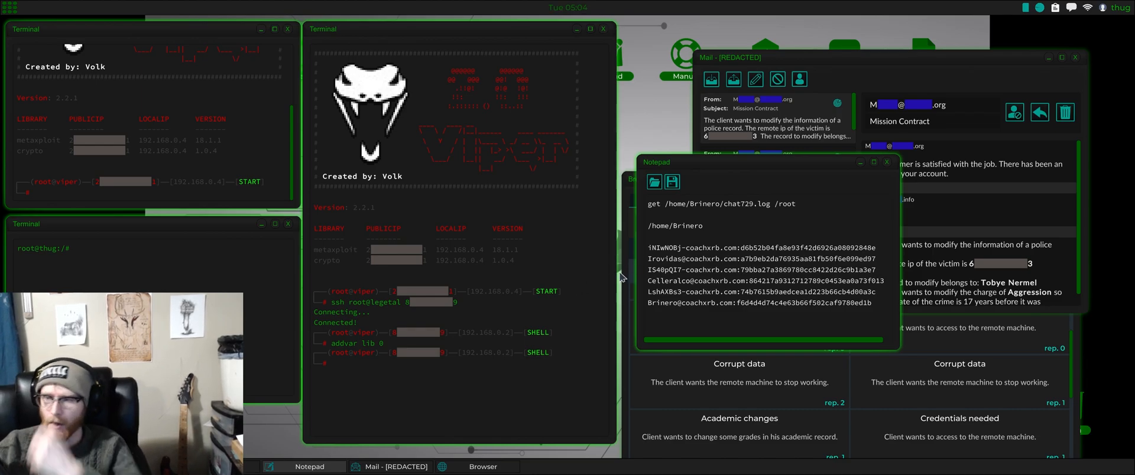
# Step: Browse HackShop's Exploits and Jobs pages, scrolling down to the Academic changes job
pyautogui.click(483, 466)
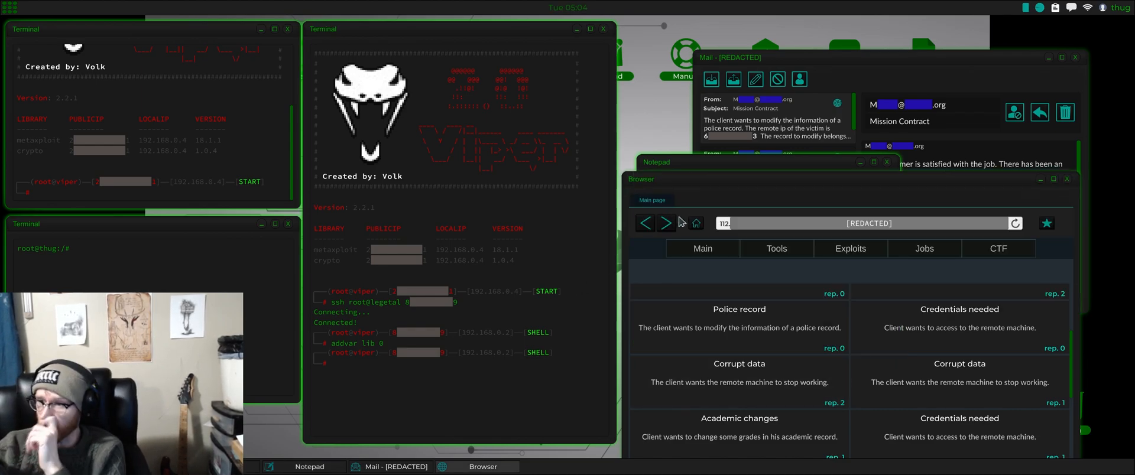
pyautogui.click(719, 248)
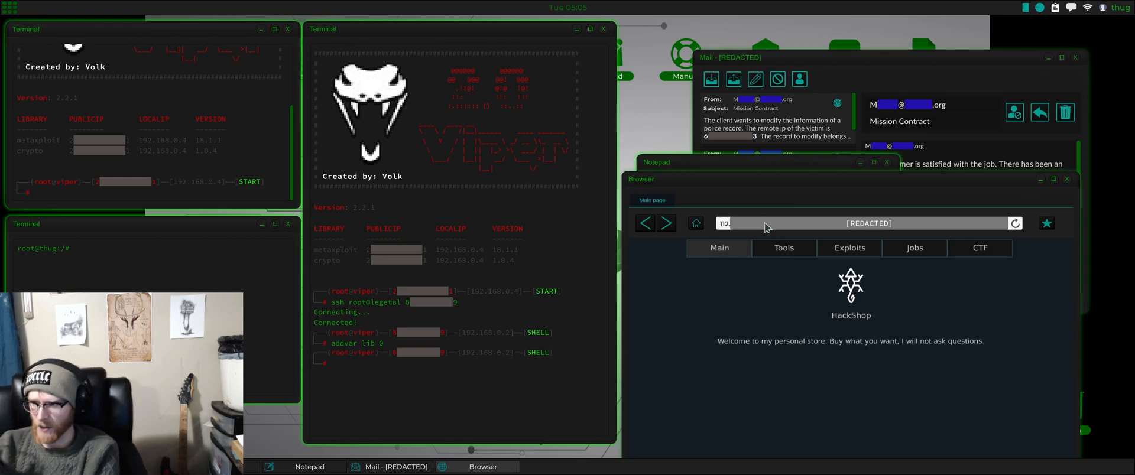
pyautogui.click(776, 248)
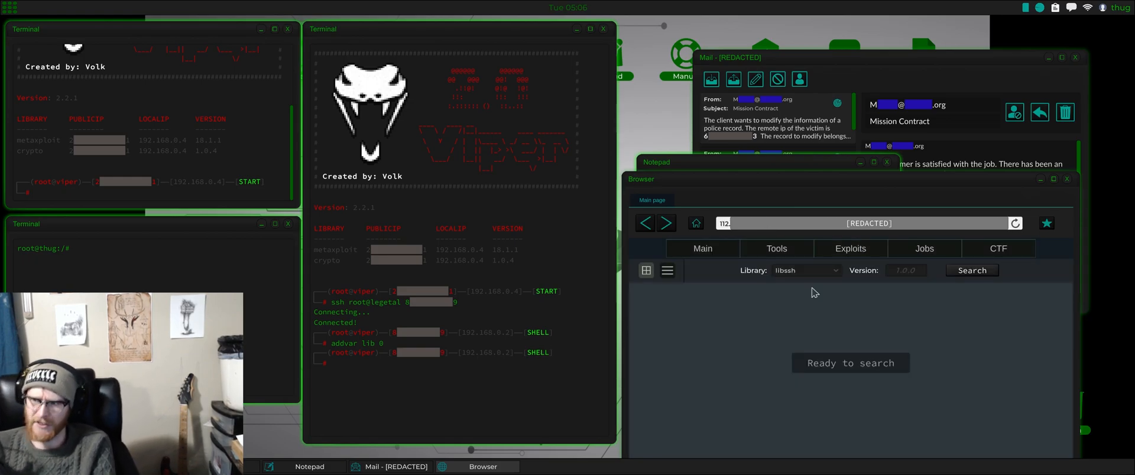
pyautogui.click(925, 248)
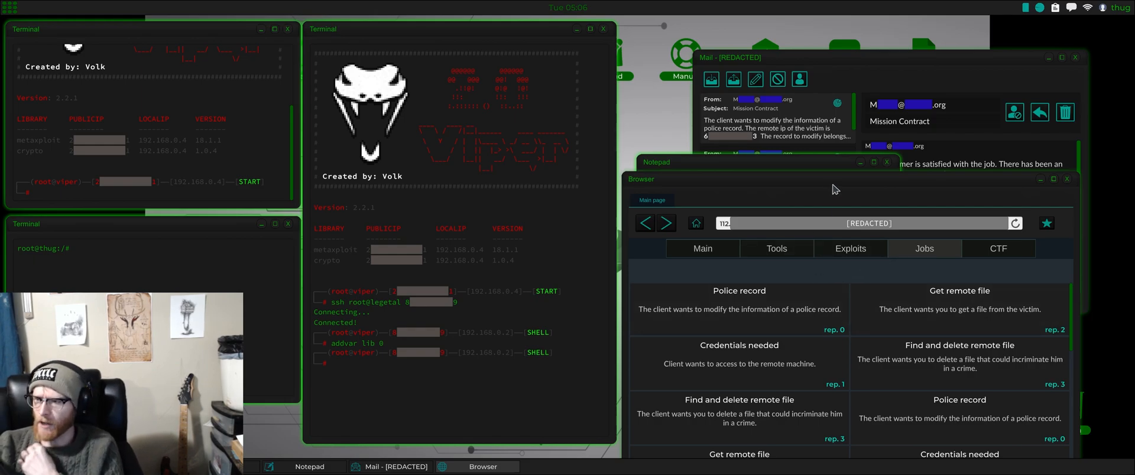
pyautogui.scroll(-3)
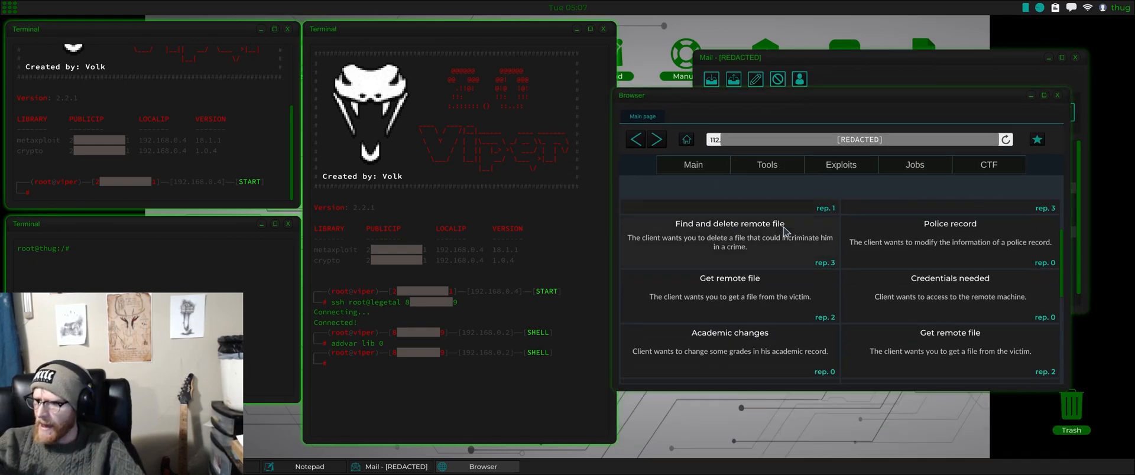
pyautogui.scroll(-3)
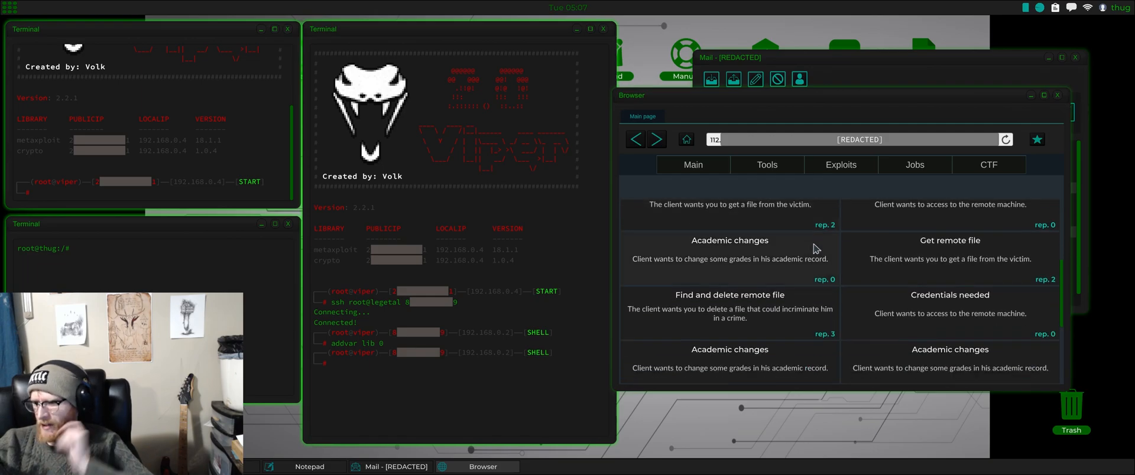
pyautogui.scroll(-3)
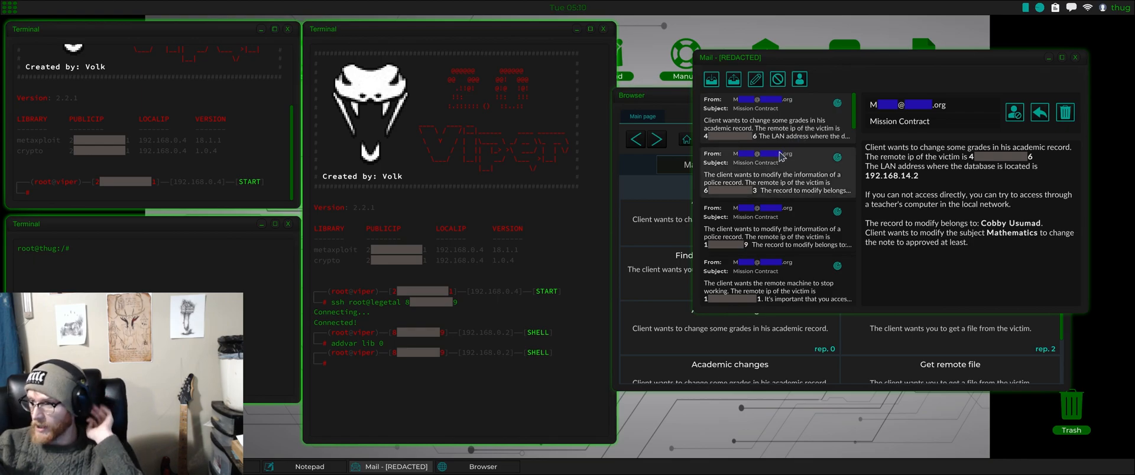
pyautogui.moveTo(768, 163)
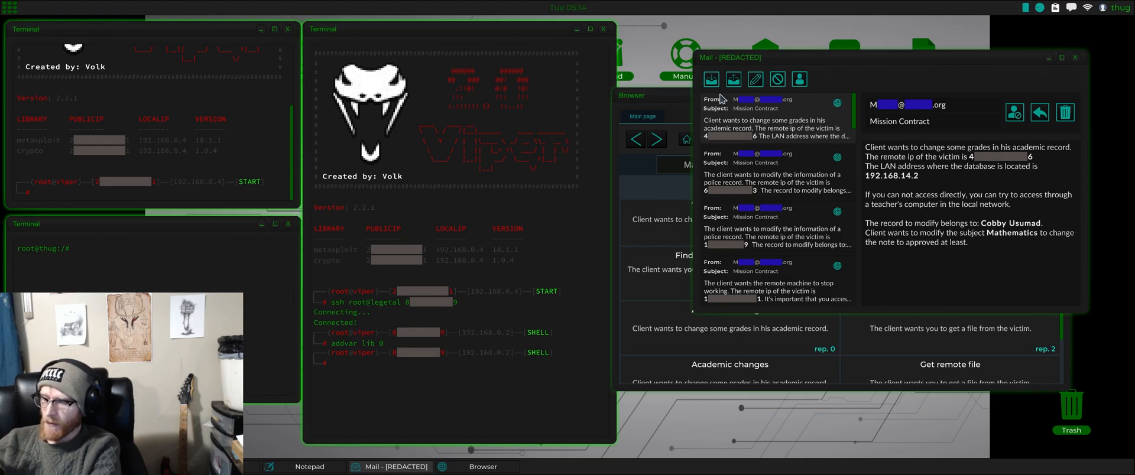
pyautogui.moveTo(951, 103)
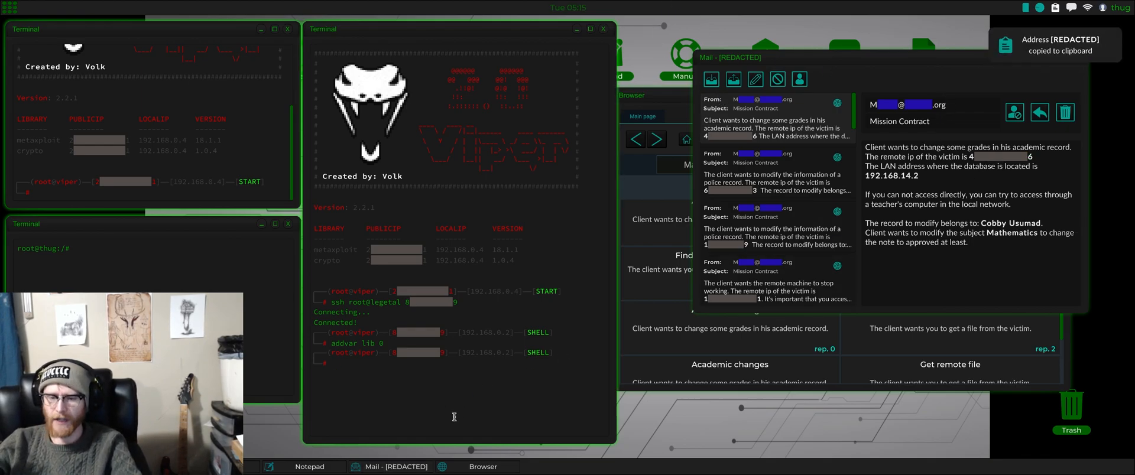
# Step: Run nmap, exploit-scan port 80 with LAN 192.168.14.2, then list the targets
pyautogui.write('nmap 4[redacted]6')
pyautogui.write('es 4[redacted]6 80')
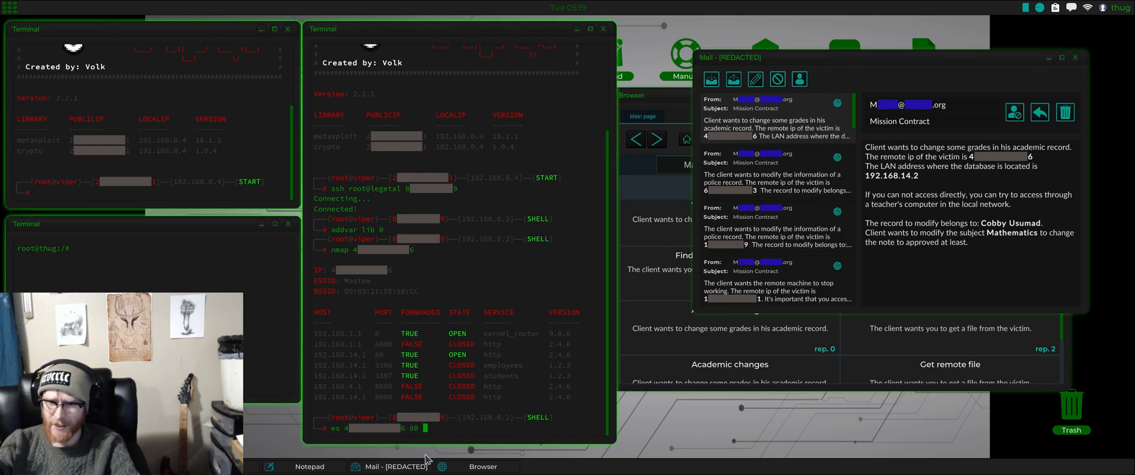
pyautogui.write('I')
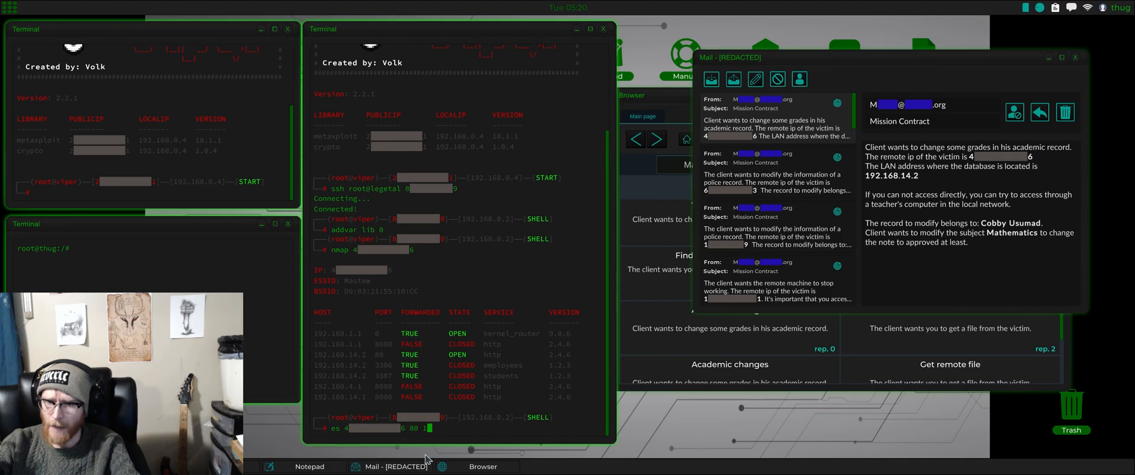
pyautogui.write('92.158')
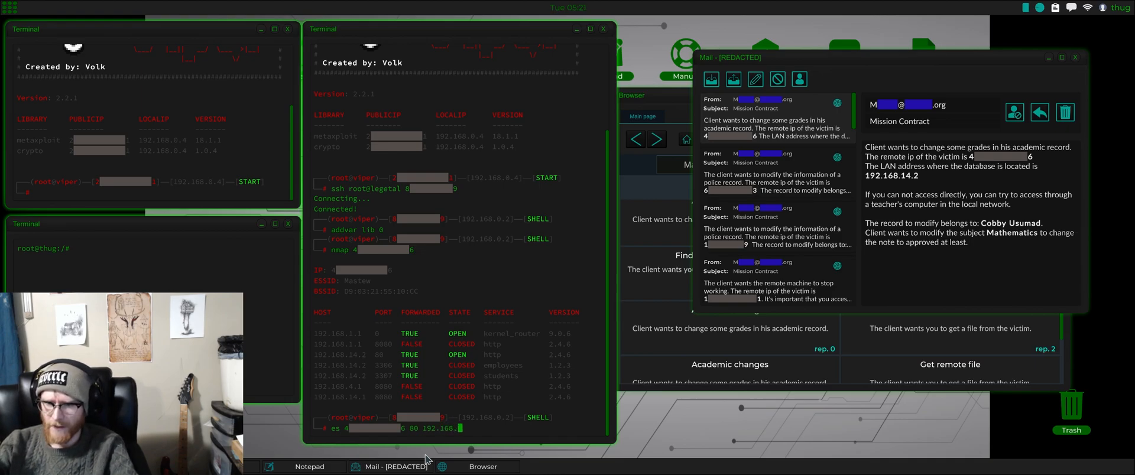
pyautogui.write('14.2')
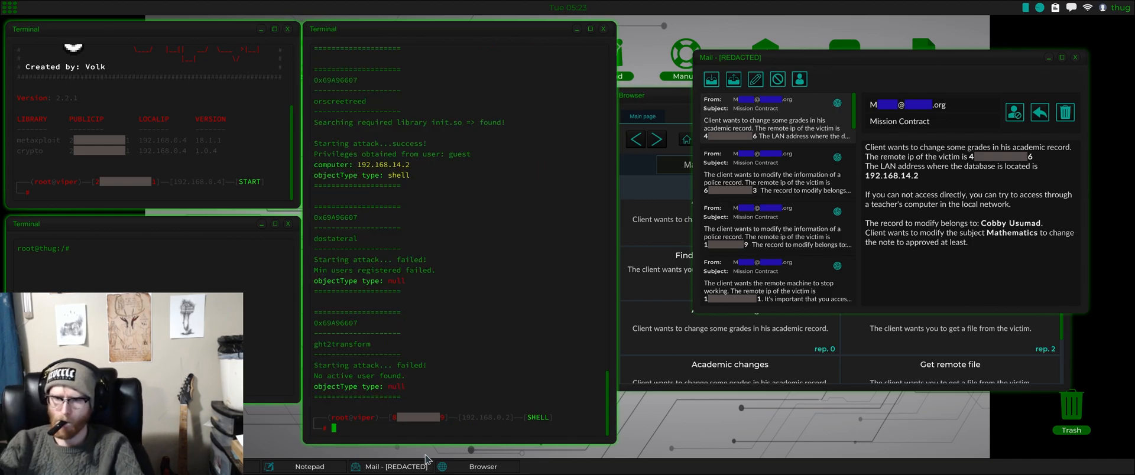
pyautogui.write('targets')
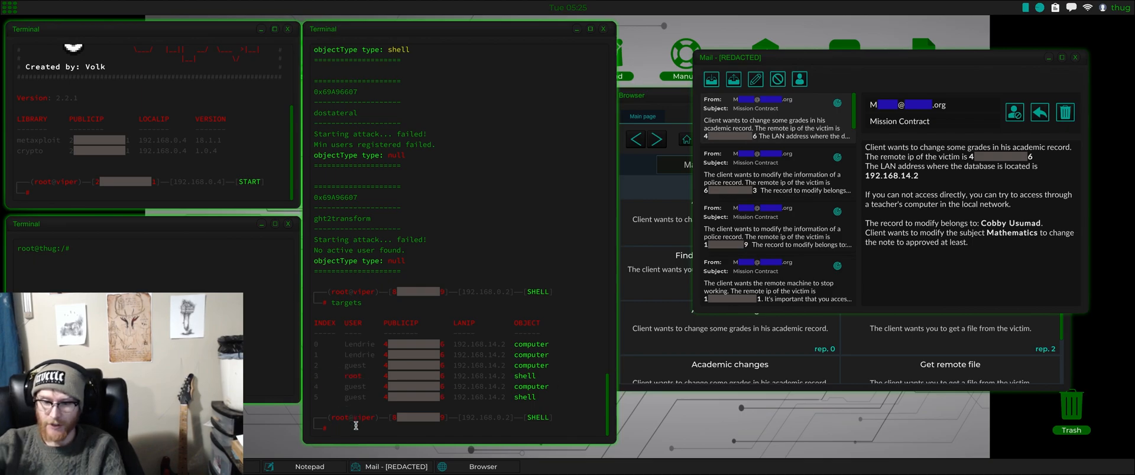
# Step: Enter the root shell with 'use 3' and scroll through the remote file tree
pyautogui.write('use 3')
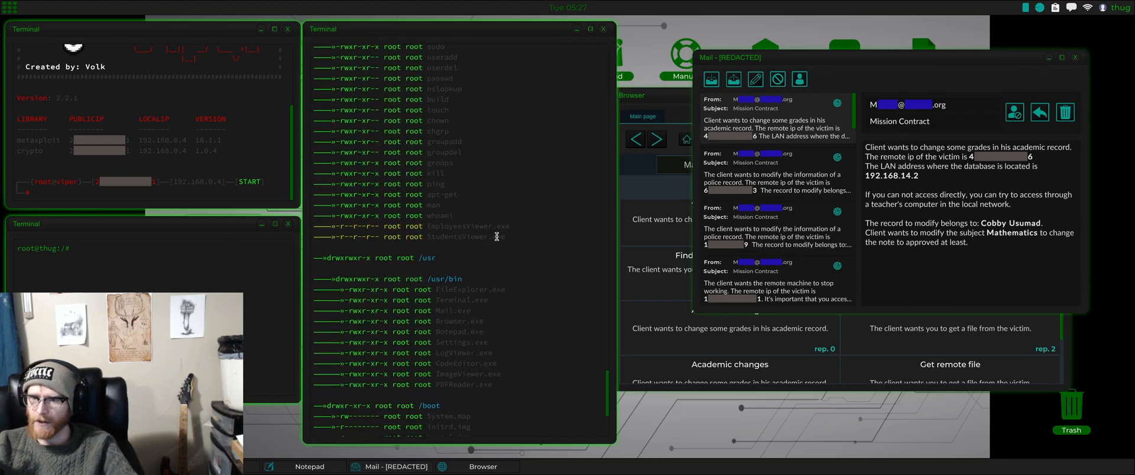
pyautogui.scroll(-3)
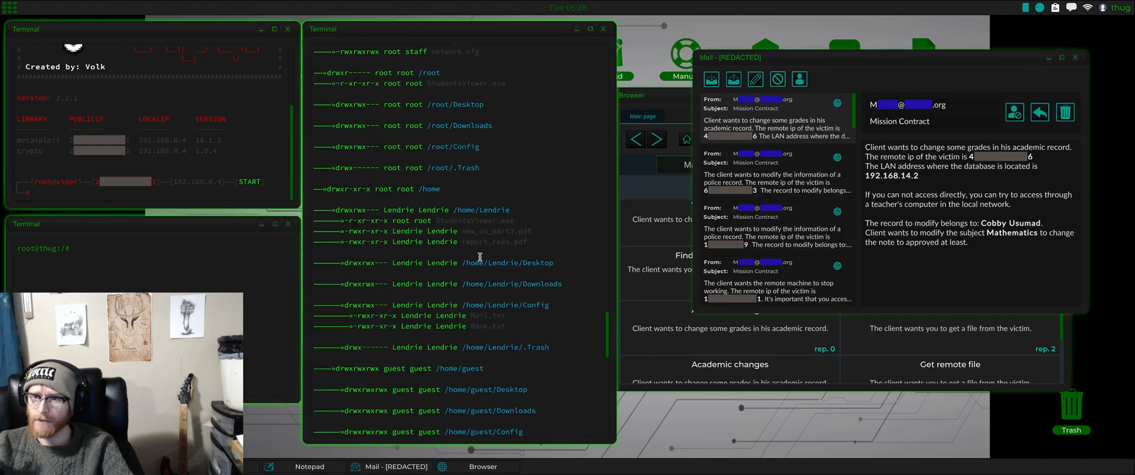
pyautogui.moveTo(541, 252)
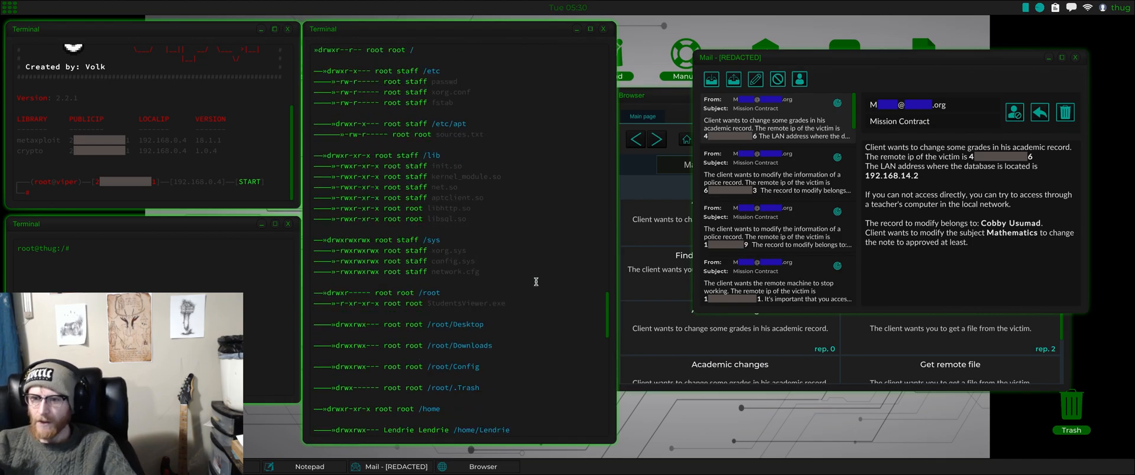
pyautogui.moveTo(526, 246)
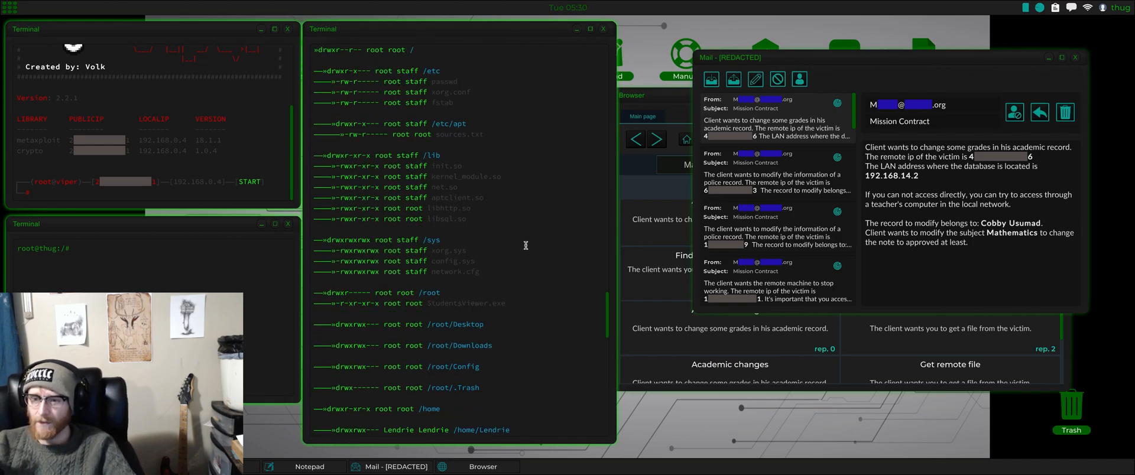
pyautogui.scroll(-3)
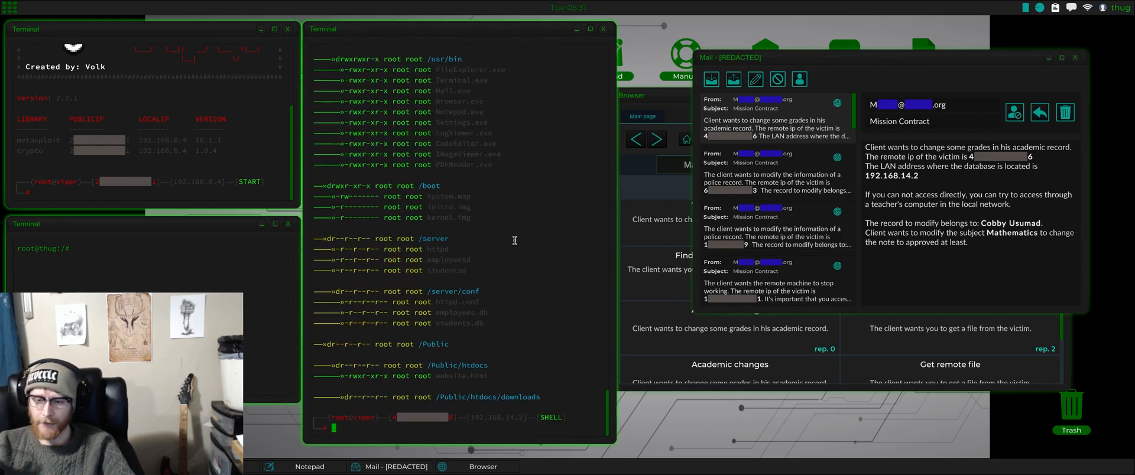
pyautogui.write('corruptlogs')
pyautogui.write('StudentsViewer.exe')
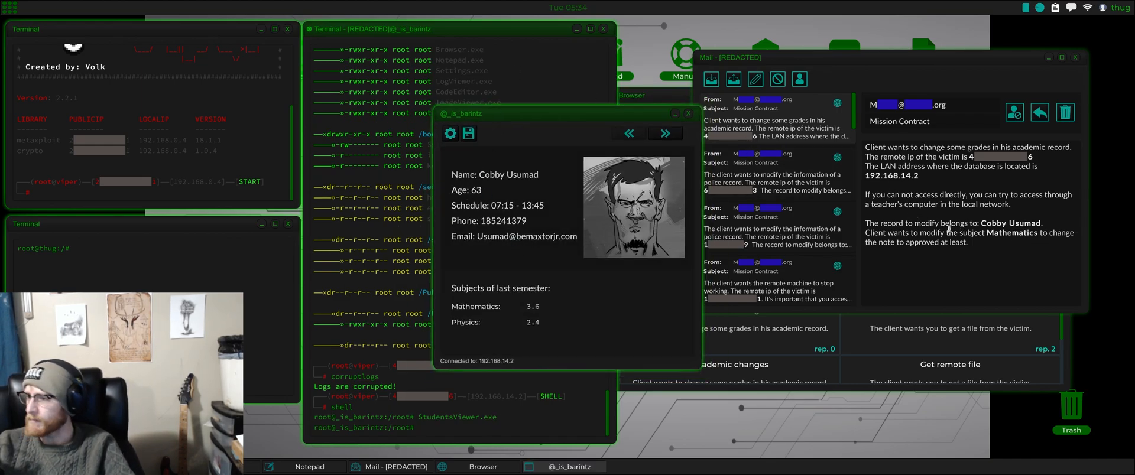
pyautogui.moveTo(907, 246)
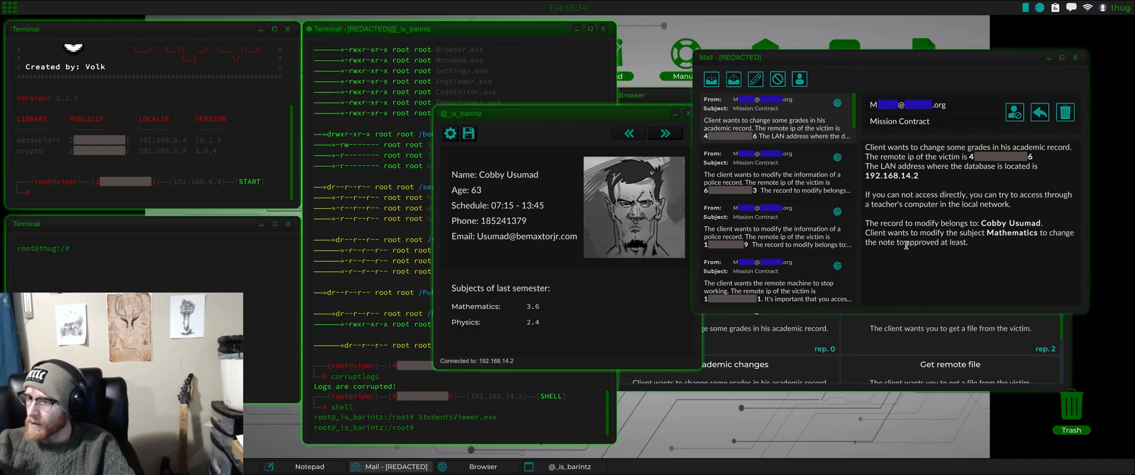
pyautogui.moveTo(589, 305)
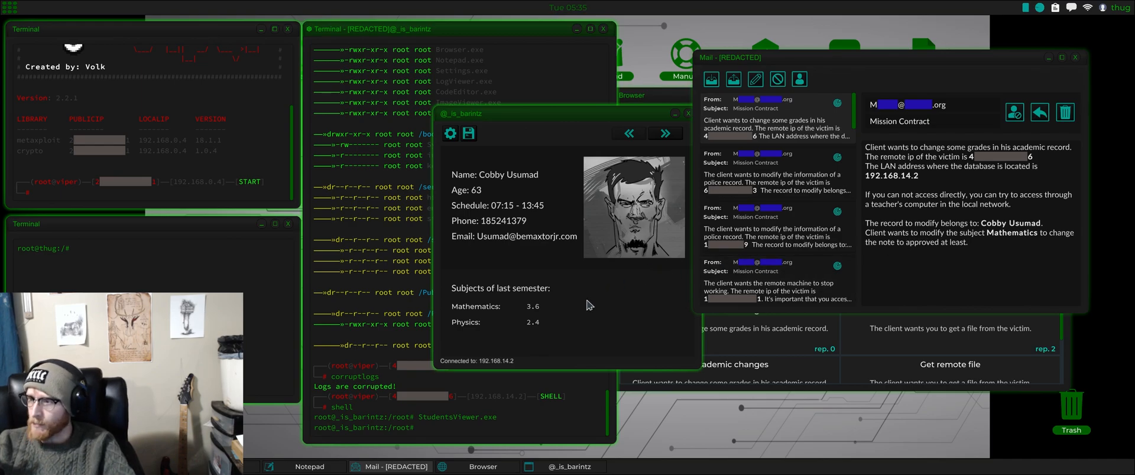
pyautogui.moveTo(650, 303)
pyautogui.write('100')
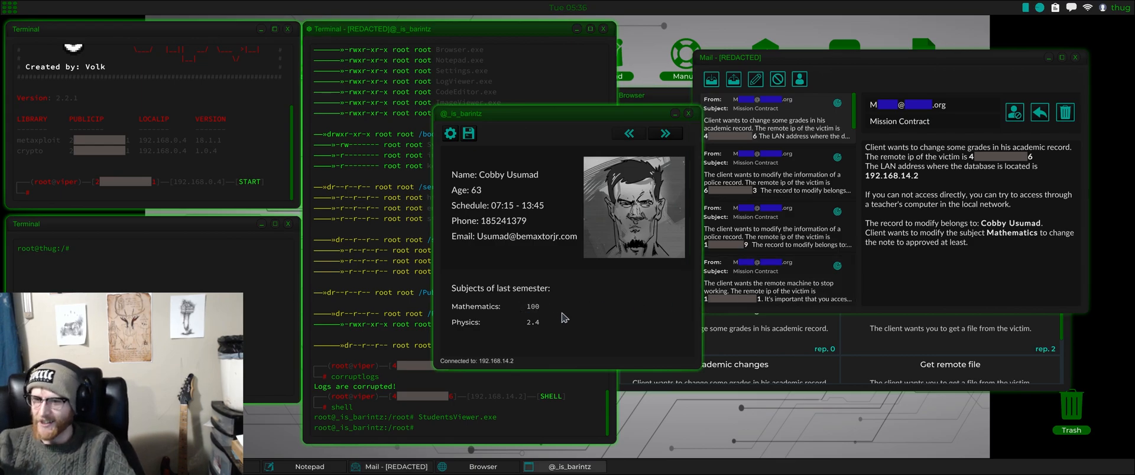
pyautogui.click(468, 133)
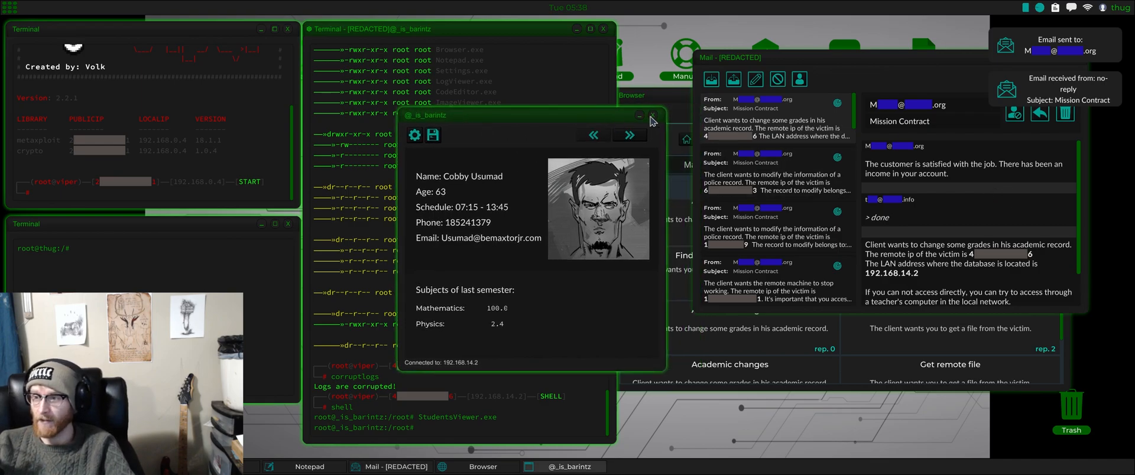
# Step: Close StudentsViewer.exe and exit the shell on 192.168.14.2
pyautogui.click(652, 116)
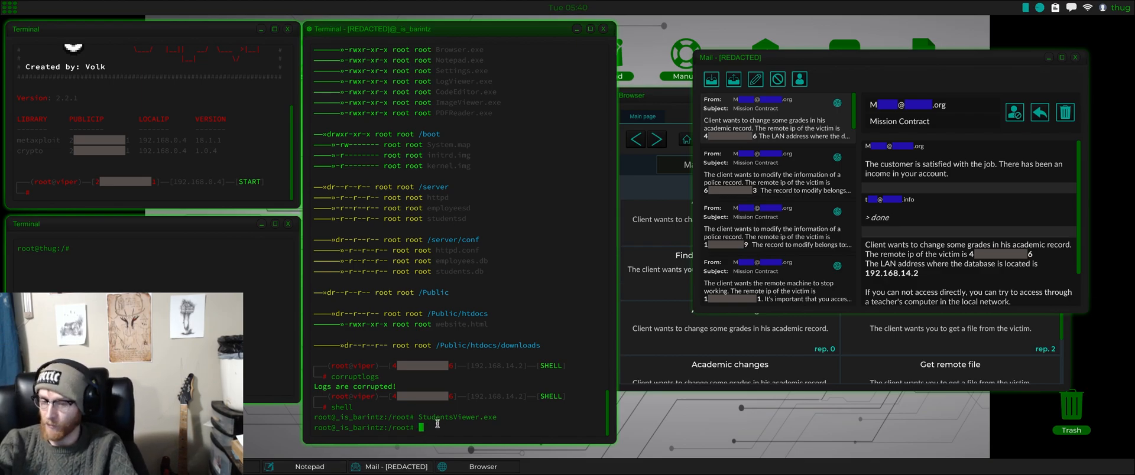
pyautogui.write('b')
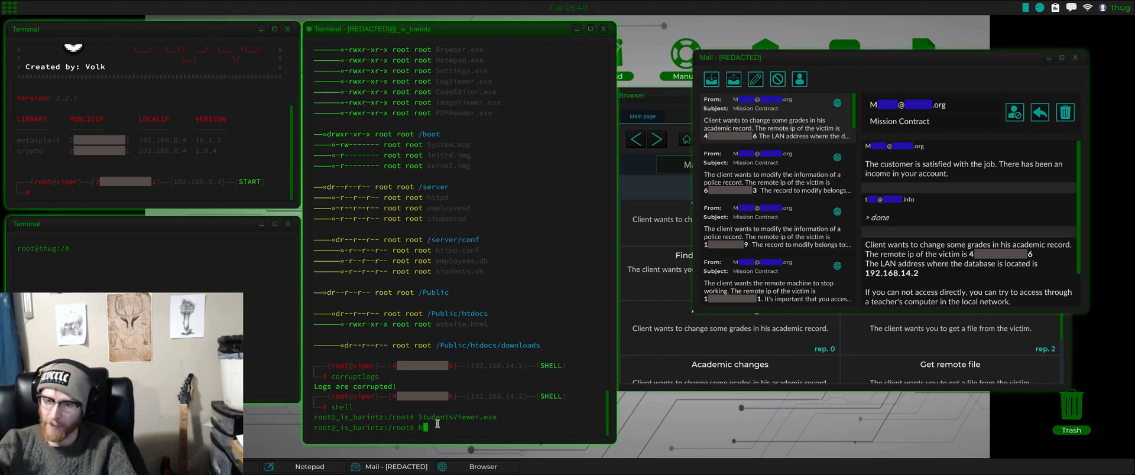
pyautogui.write('exit')
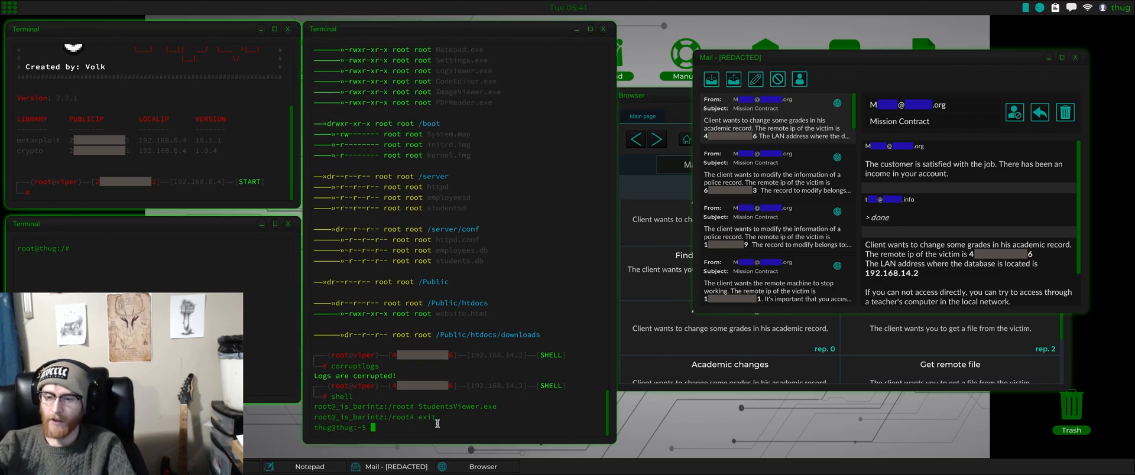